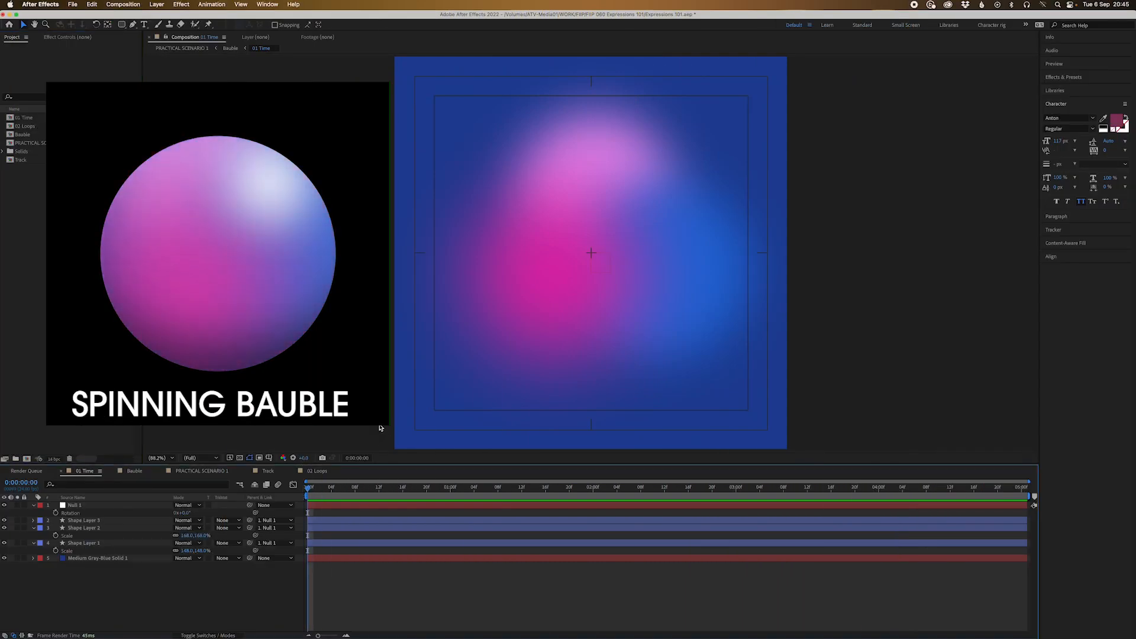
# Step: Give Null 1's Rotation an expression reading time, picked from autocomplete, so it spins over time
pyautogui.click(326, 492)
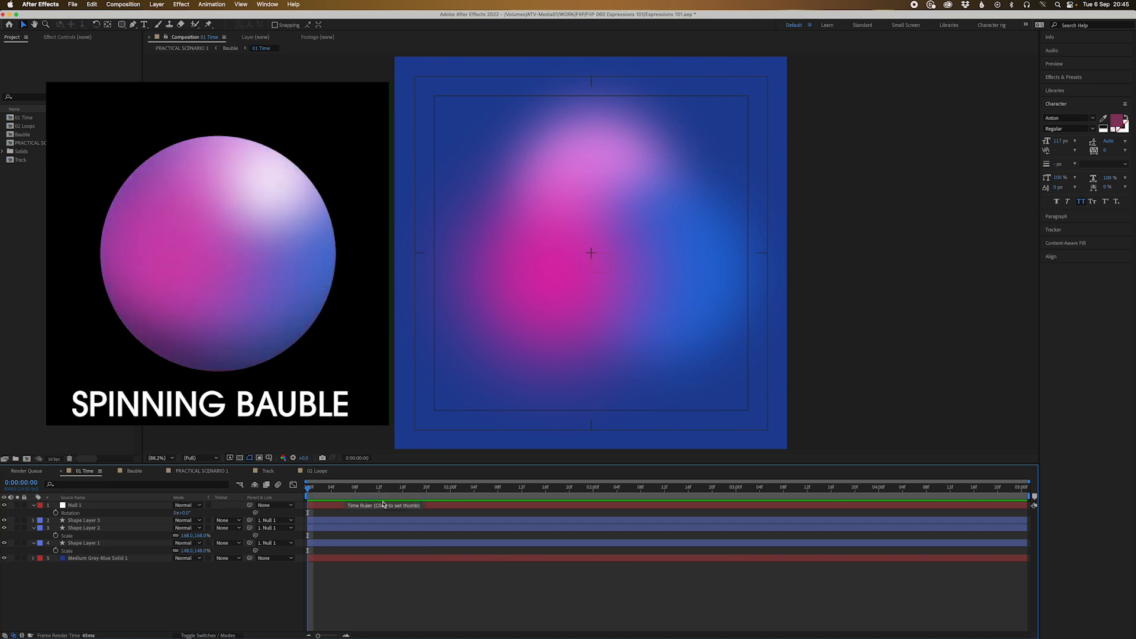
pyautogui.click(83, 528)
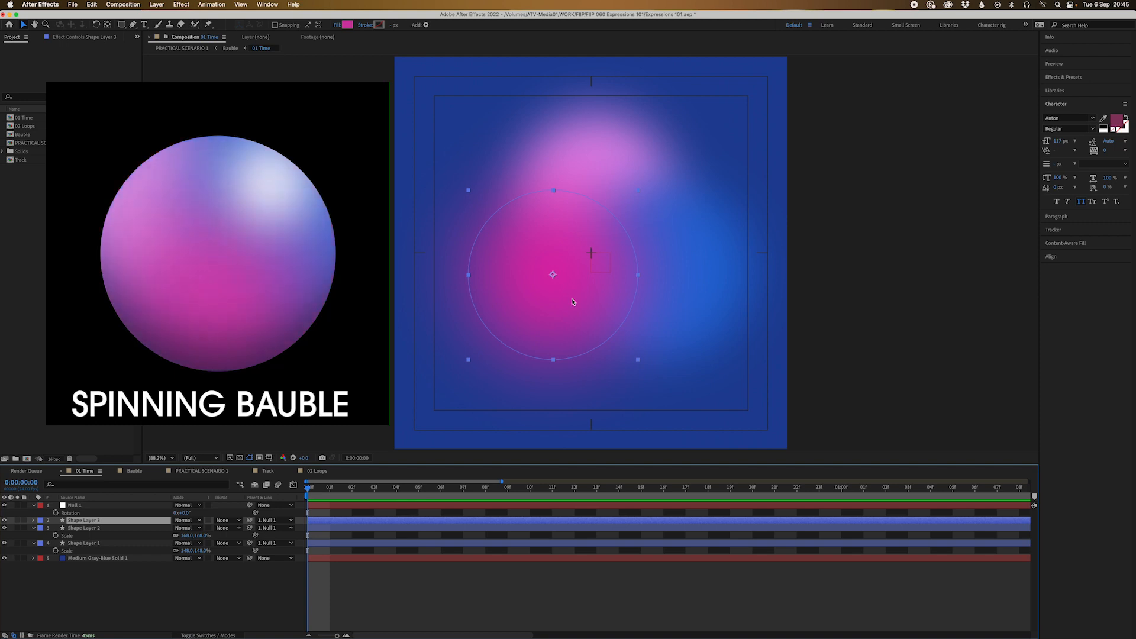
pyautogui.click(161, 457)
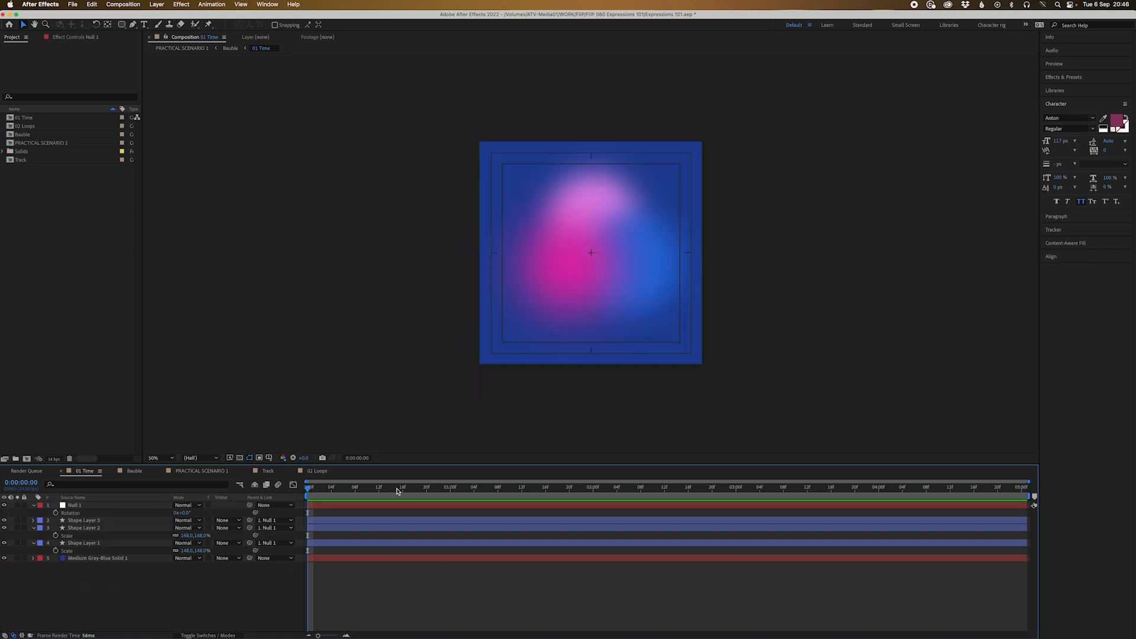
pyautogui.moveTo(342, 542)
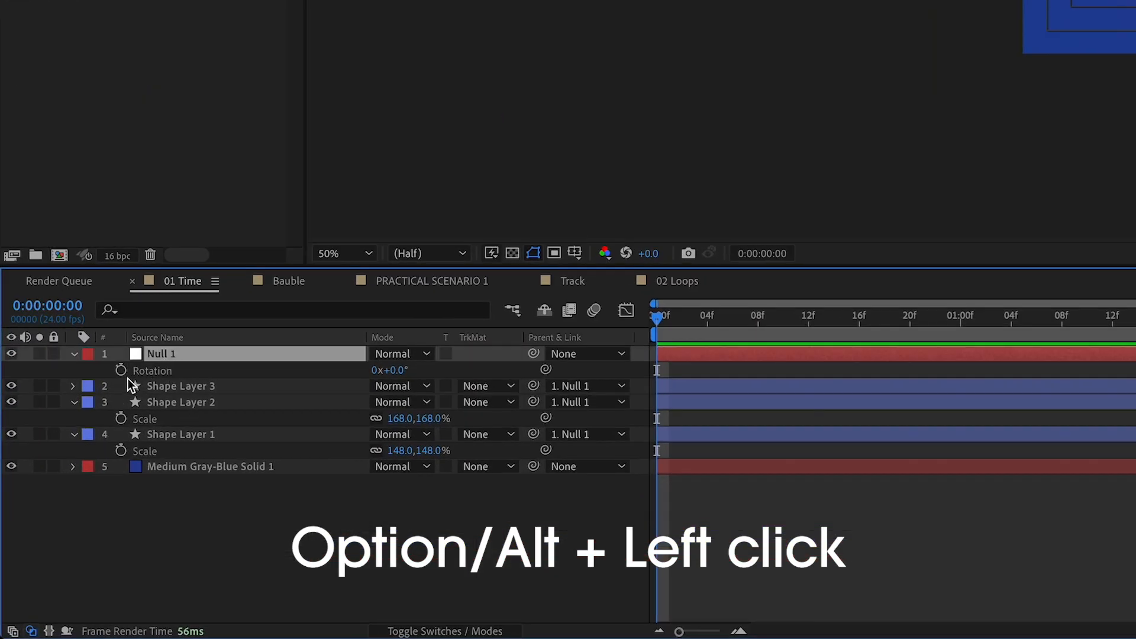
pyautogui.moveTo(121, 370)
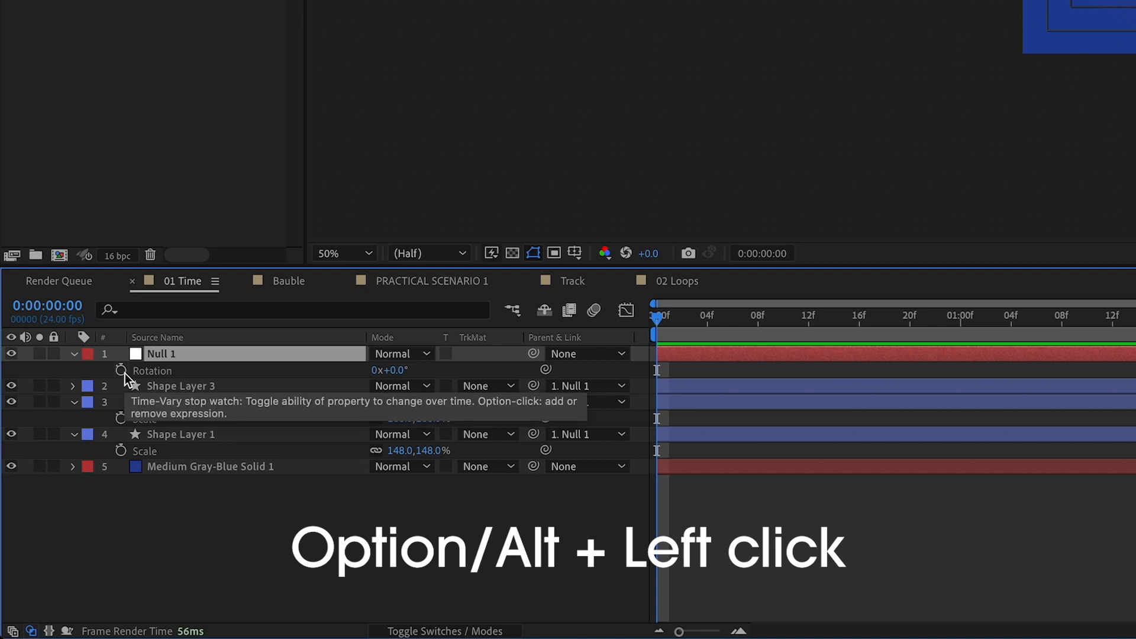
pyautogui.click(121, 371)
pyautogui.write('time')
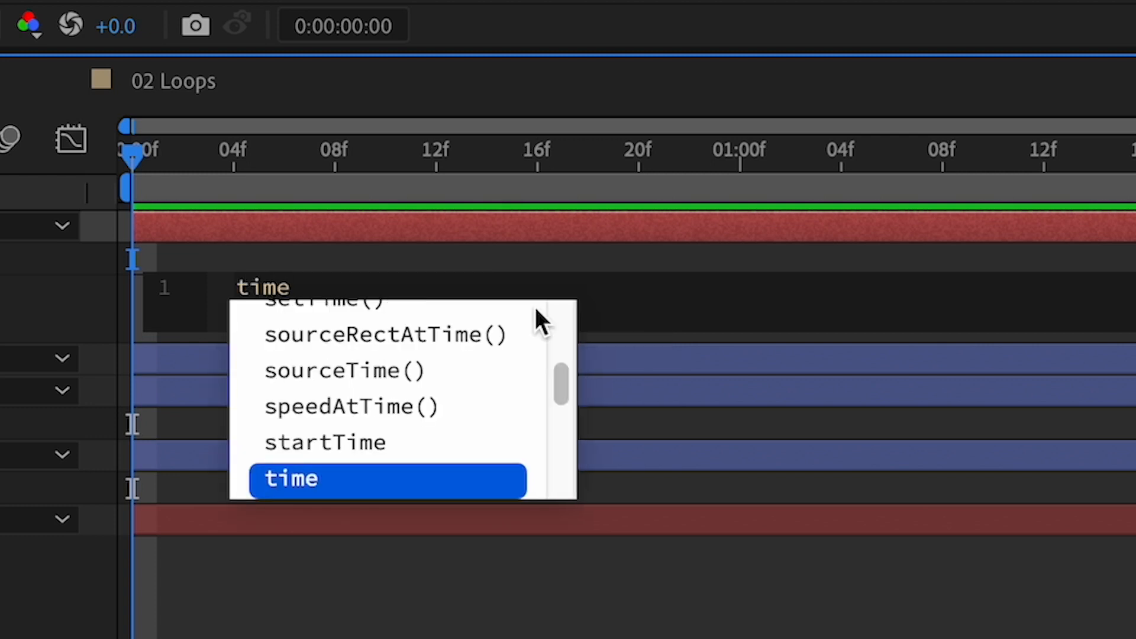
pyautogui.moveTo(322, 408)
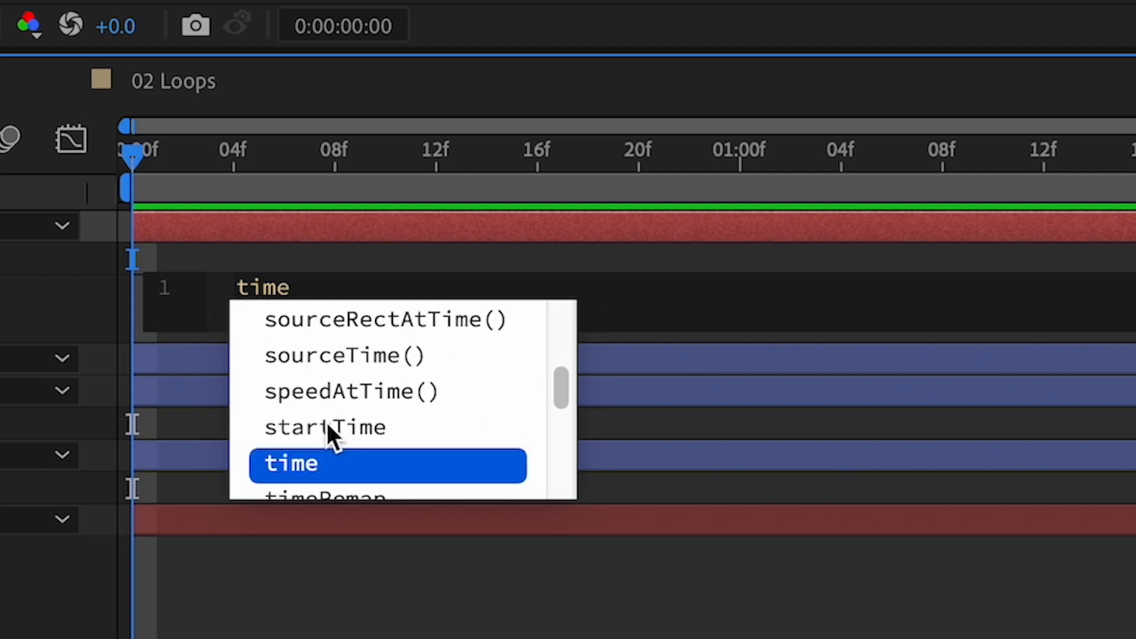
pyautogui.moveTo(490, 592)
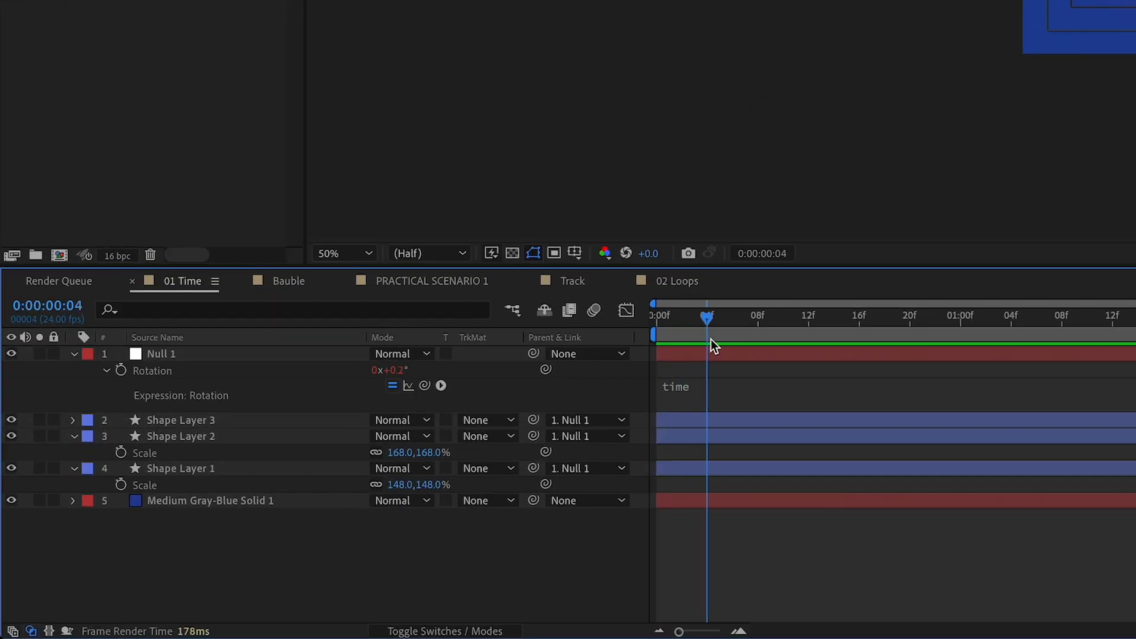
pyautogui.moveTo(707, 317); pyautogui.dragTo(847, 317)
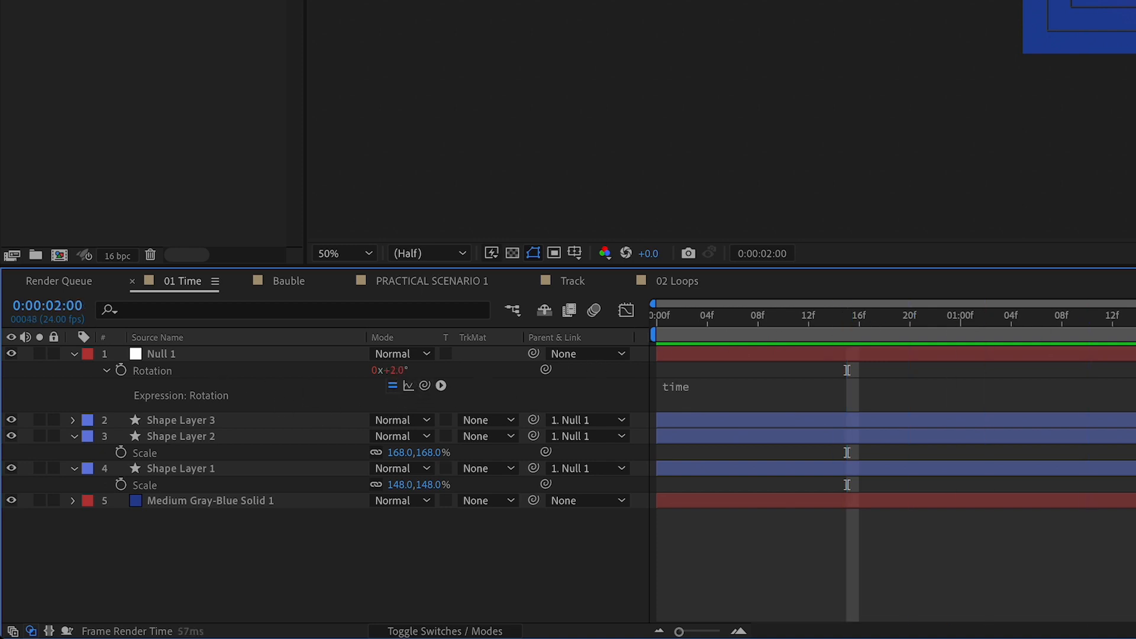
pyautogui.click(1062, 322)
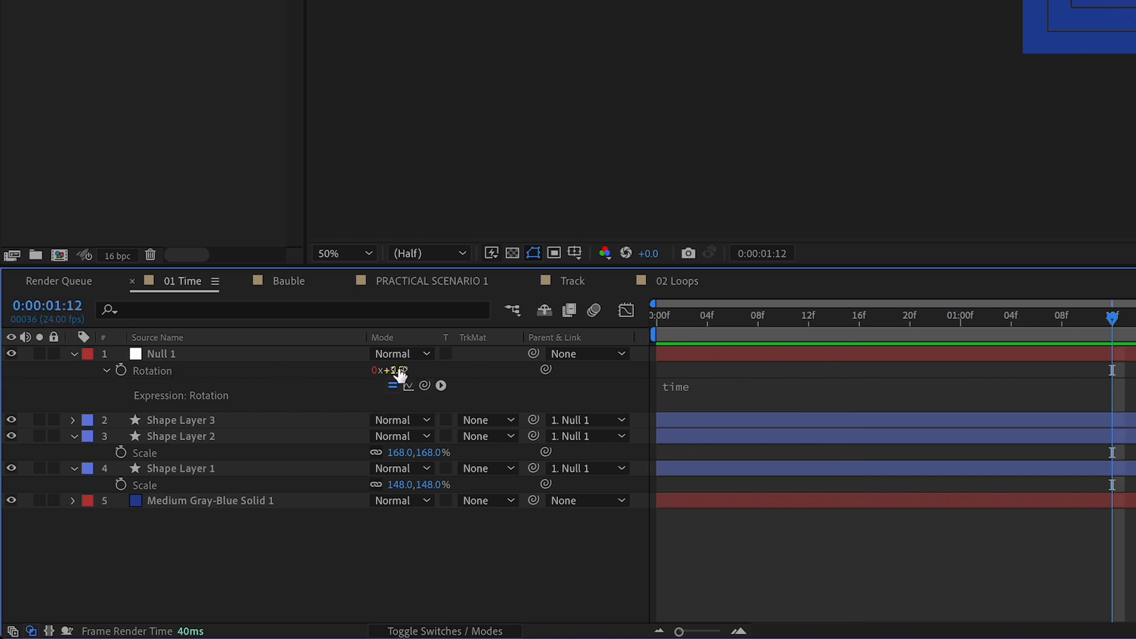
pyautogui.click(758, 320)
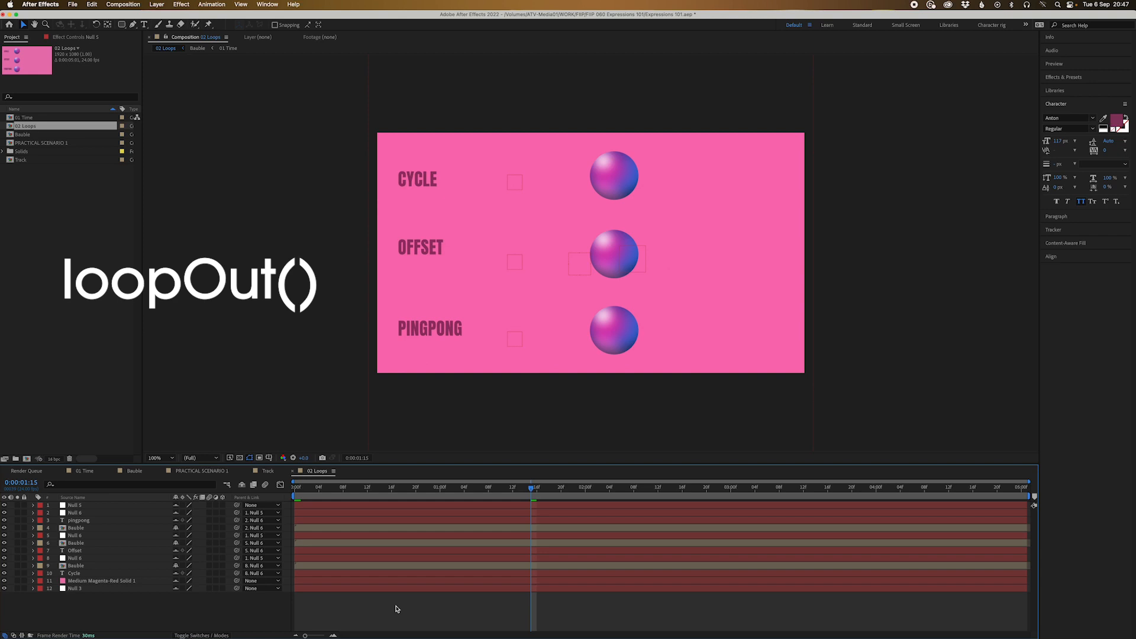
pyautogui.moveTo(393, 603)
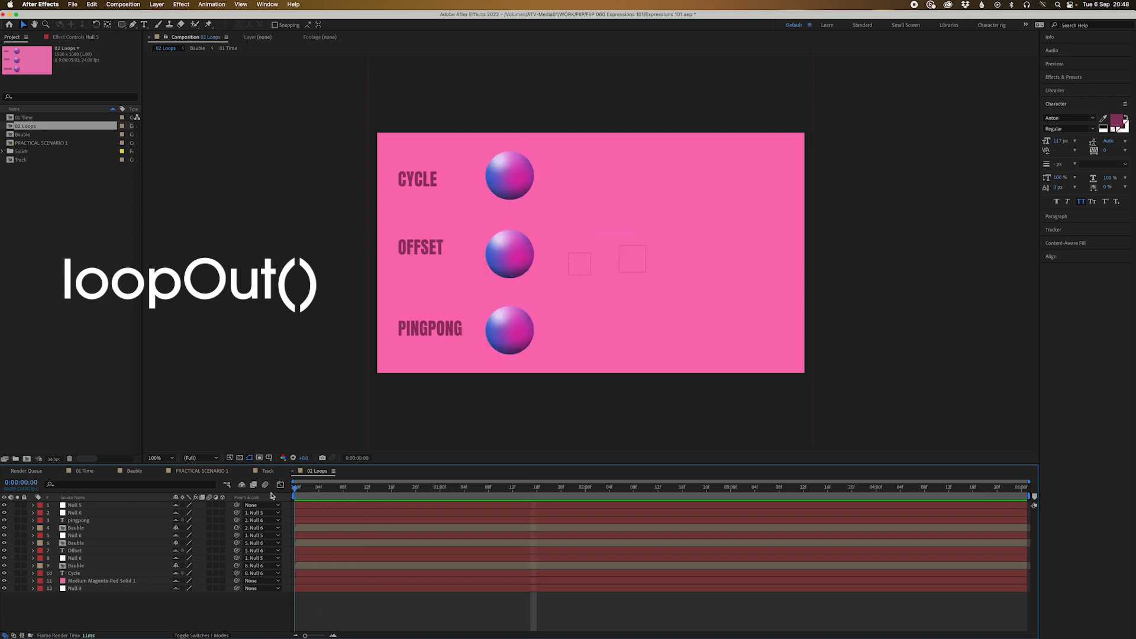
# Step: Show the 02 Loops comp and reveal the three Bauble layers' Position keyframes with U
pyautogui.click(414, 500)
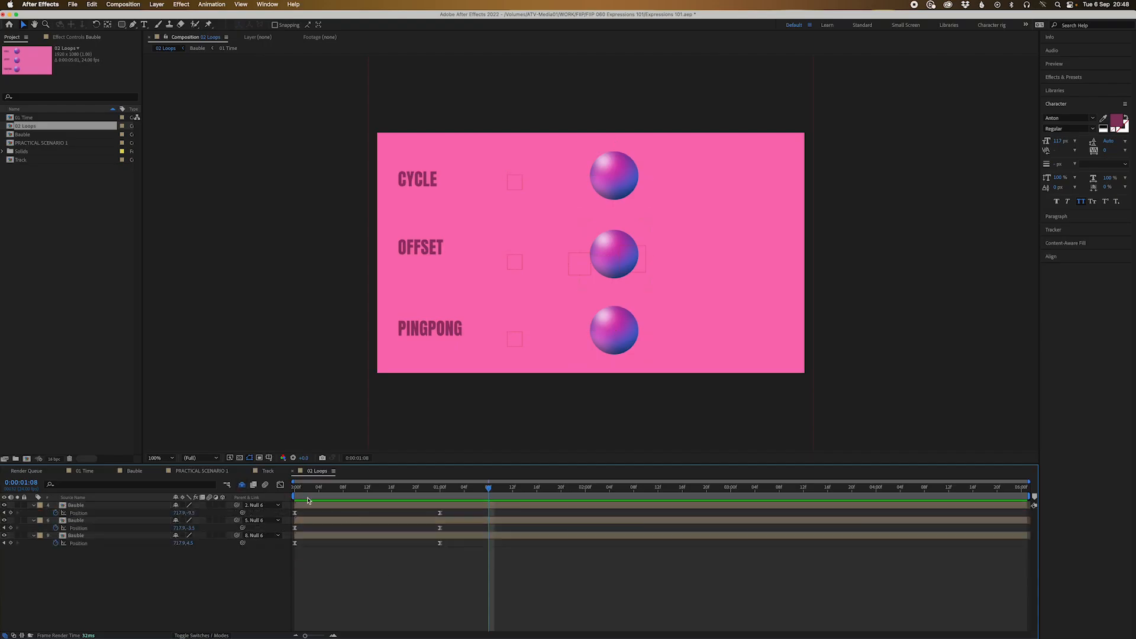
pyautogui.click(294, 496)
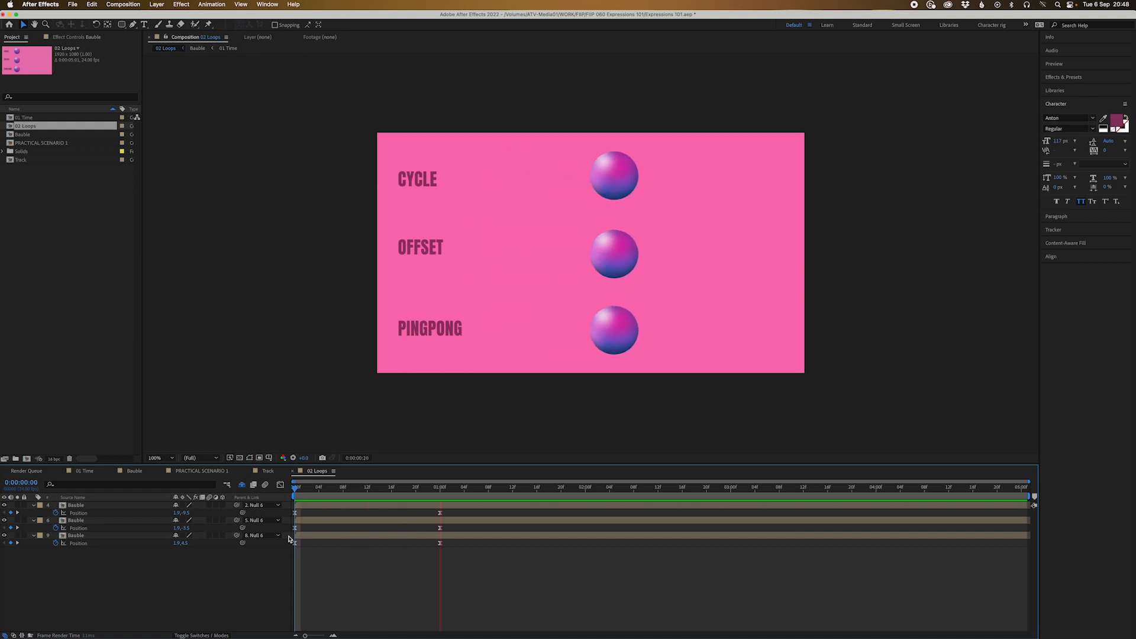
pyautogui.click(646, 488)
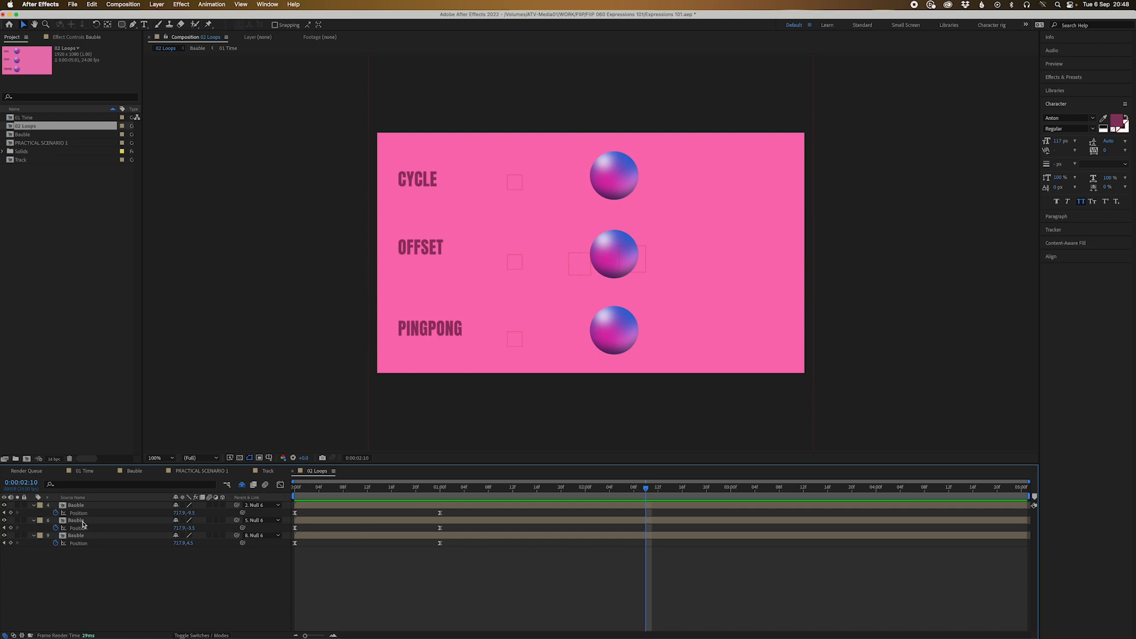
pyautogui.moveTo(80, 552)
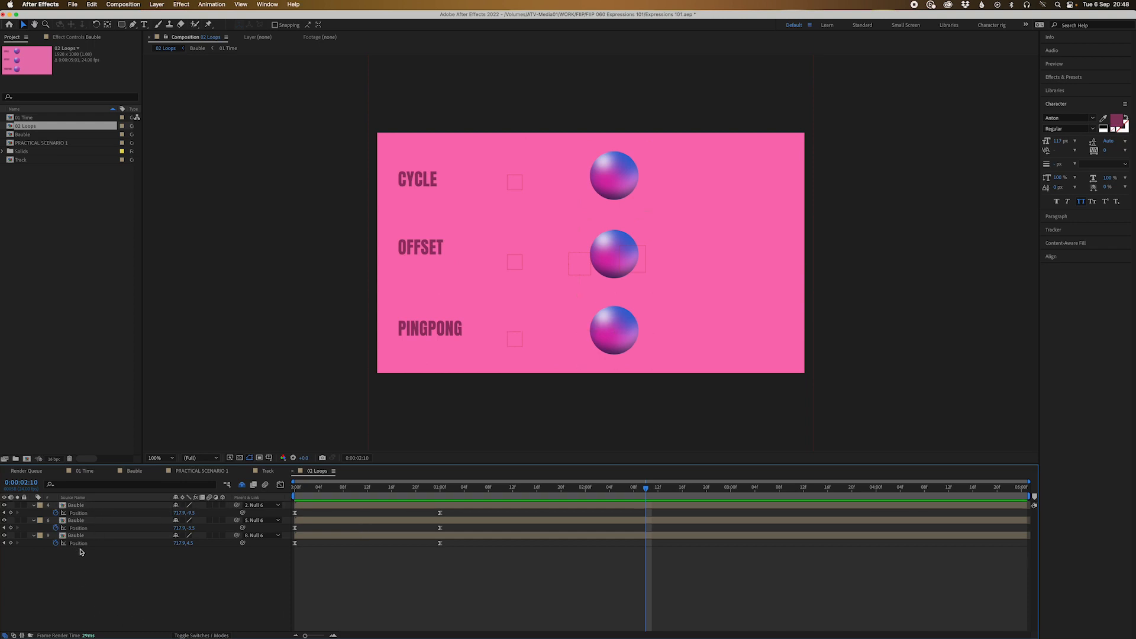
# Step: Add a loopOut() expression to the CYCLE bauble's Position and commit it
pyautogui.click(76, 537)
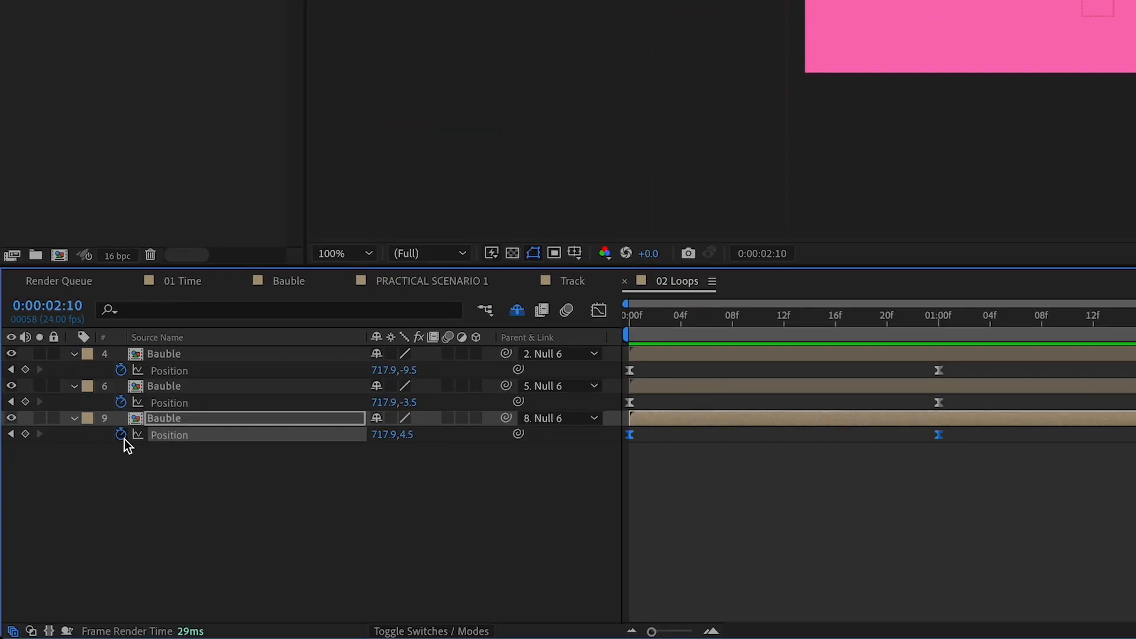
pyautogui.click(120, 436)
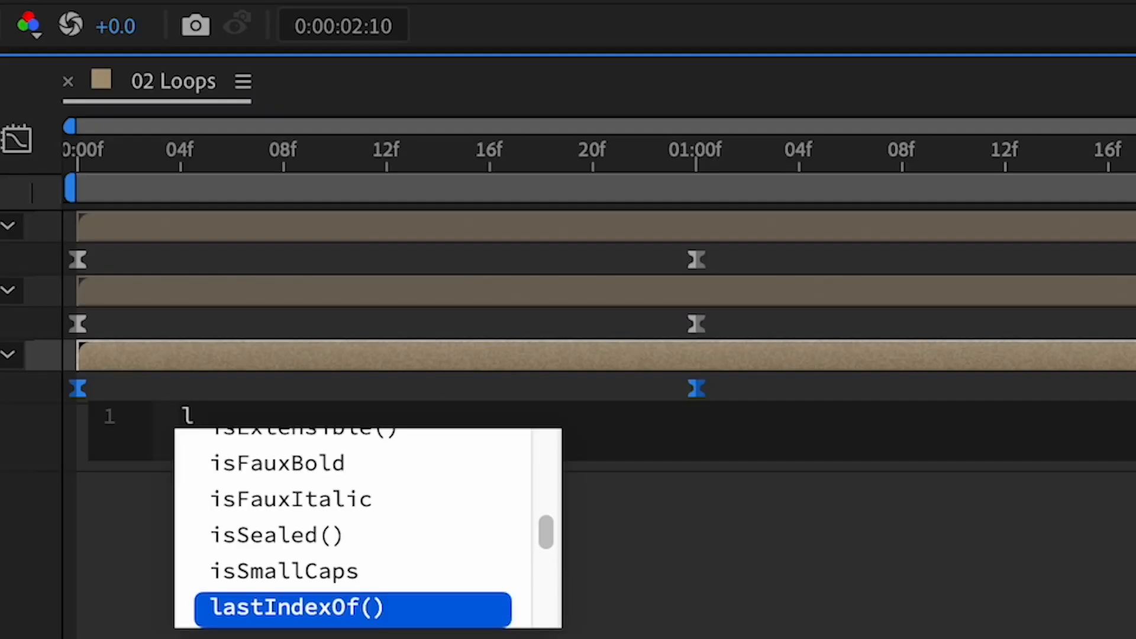
pyautogui.write('loopOut')
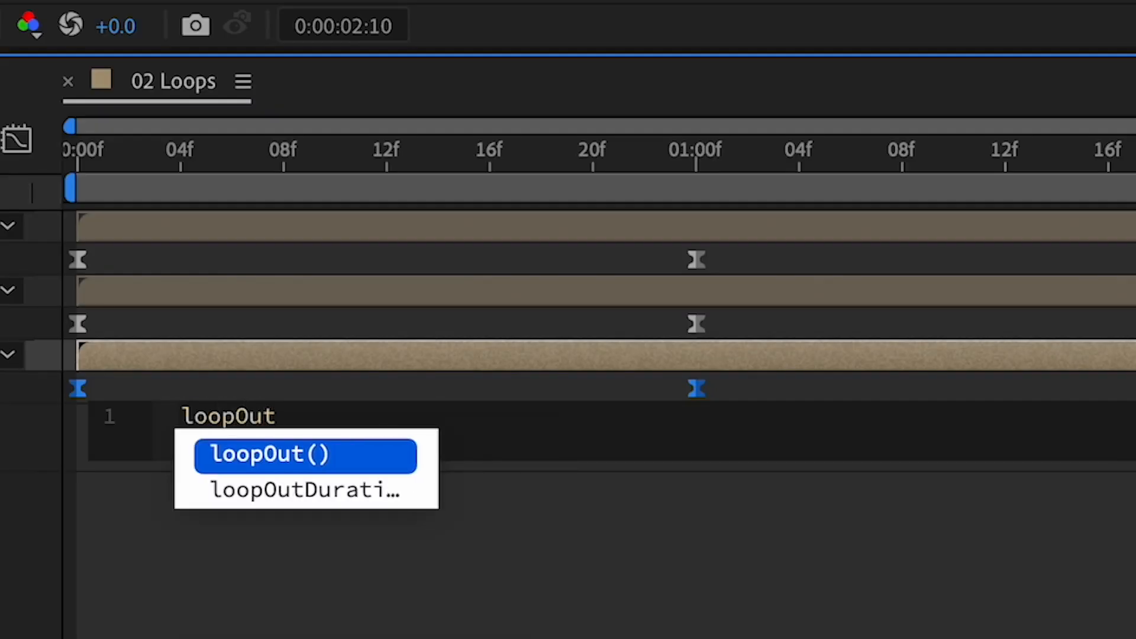
pyautogui.moveTo(303, 586)
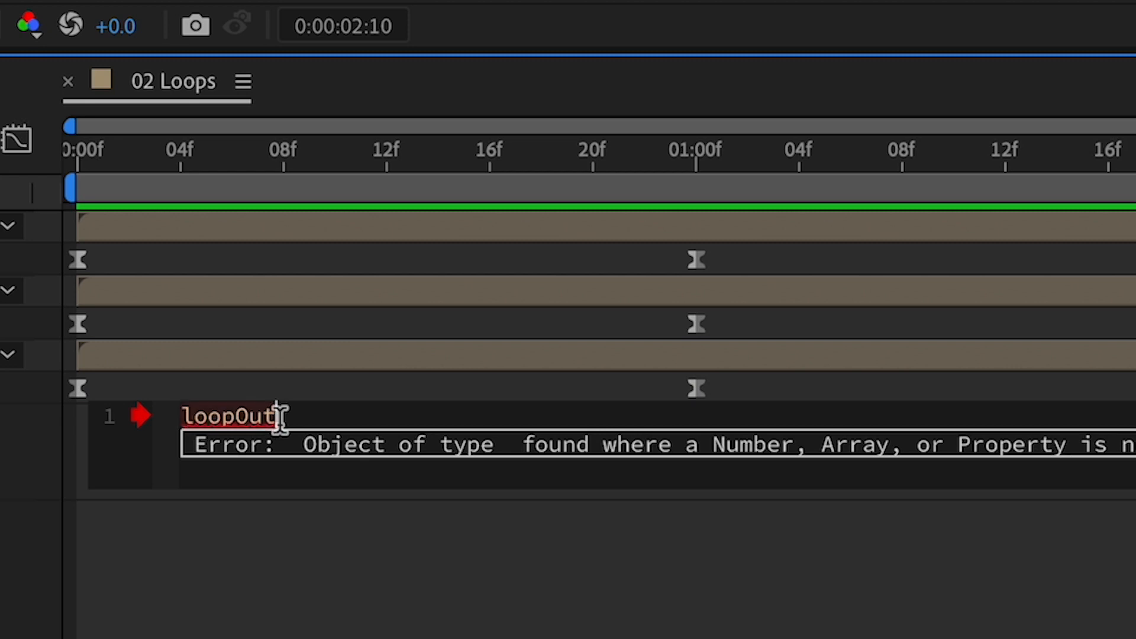
pyautogui.write('()')
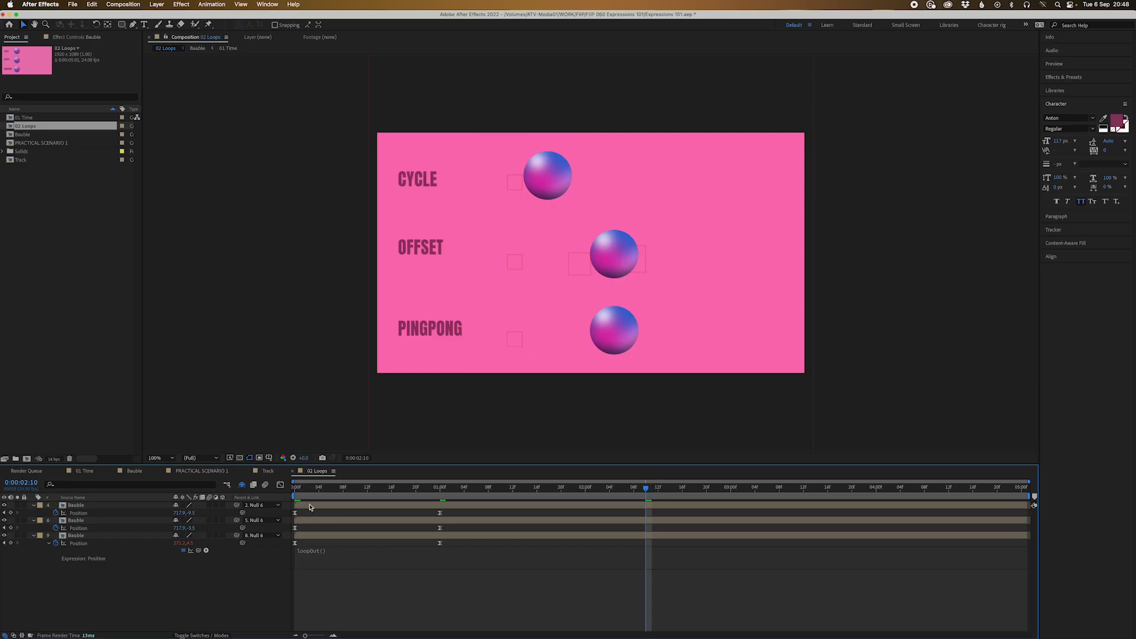
pyautogui.click(294, 492)
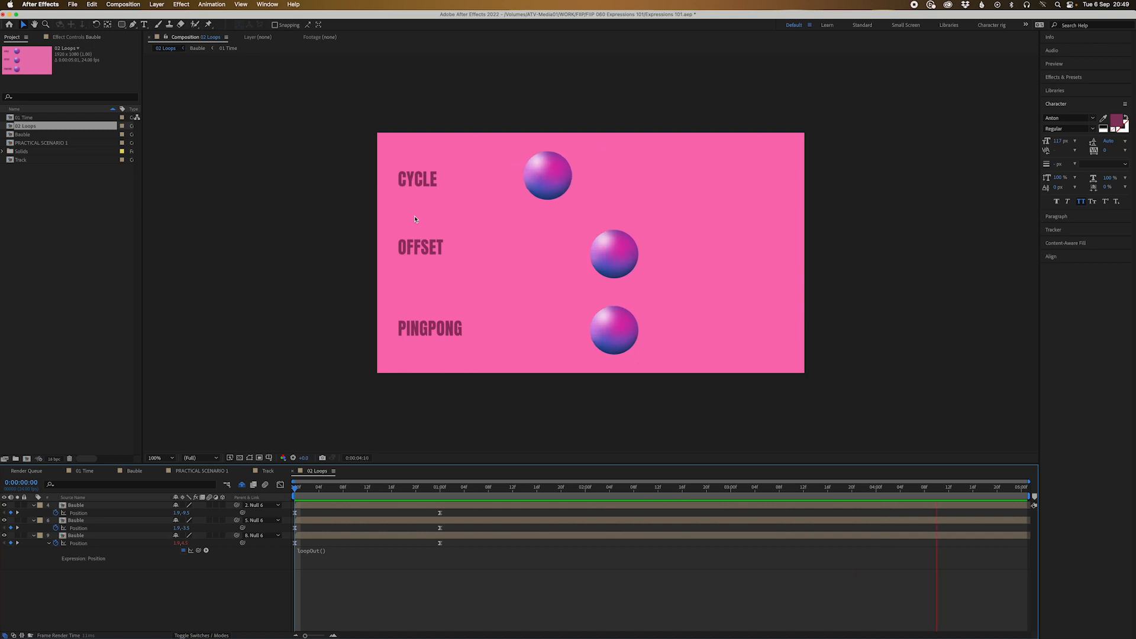
# Step: Preview the repeating slide and park at the two-second mark to compare the baubles
pyautogui.click(294, 502)
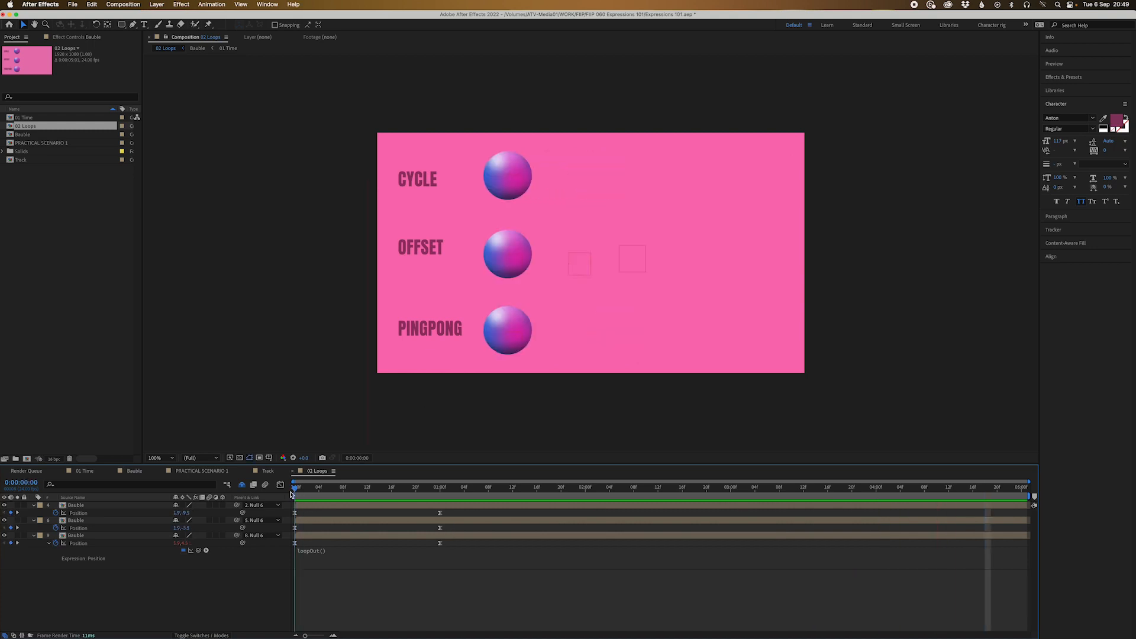
pyautogui.click(439, 494)
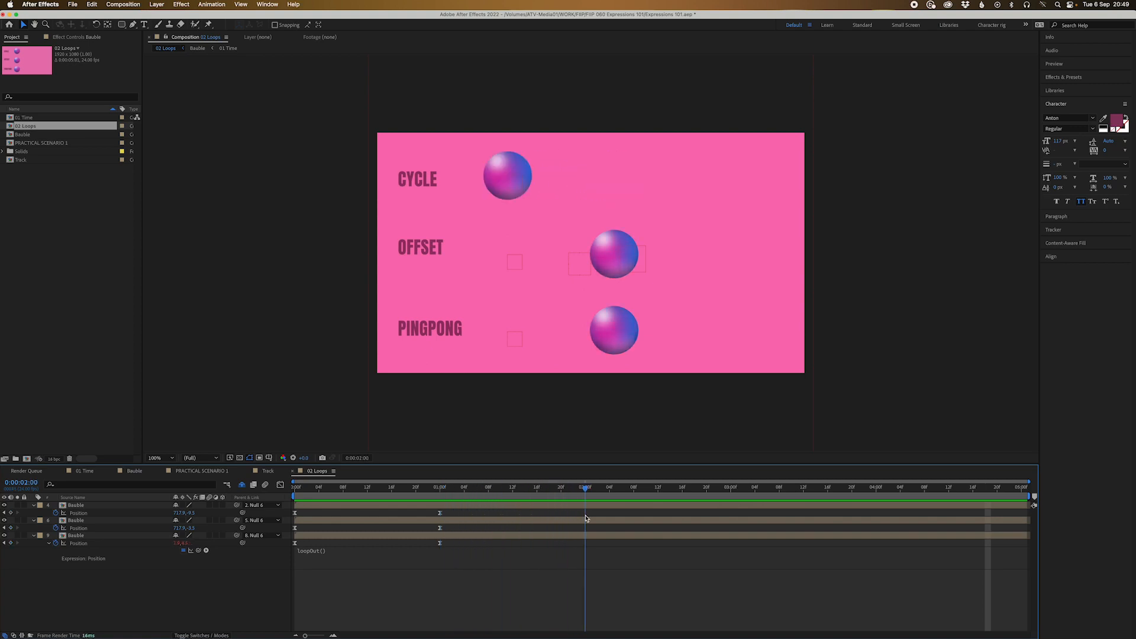
pyautogui.click(876, 487)
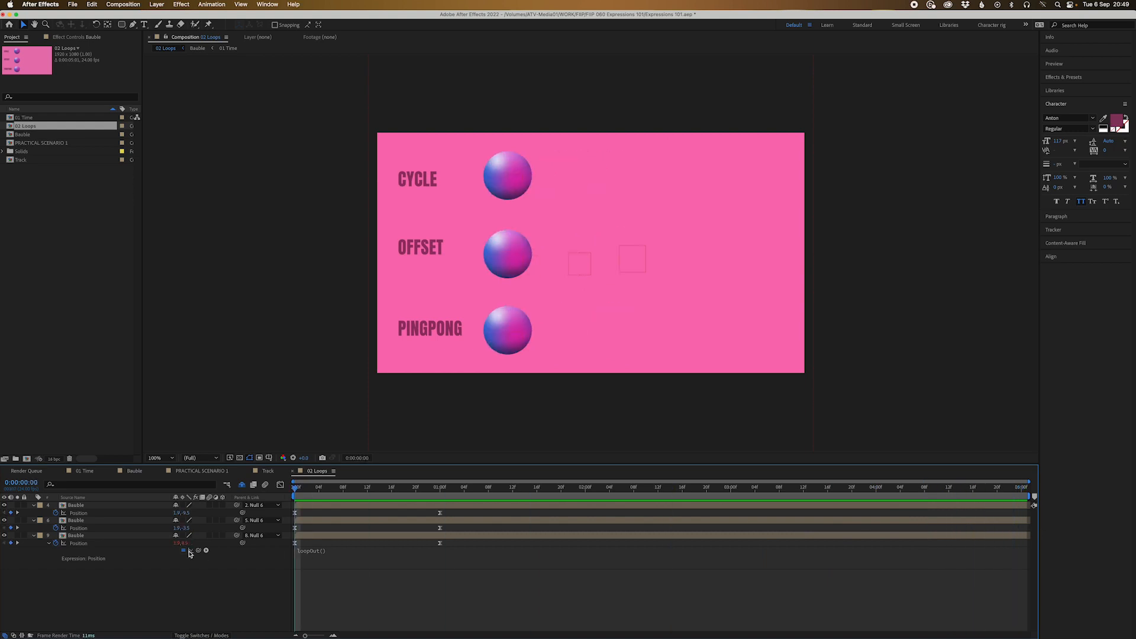
# Step: Edit the expression to loopOut("cycle") by picking cycle from the autocomplete list
pyautogui.click(440, 487)
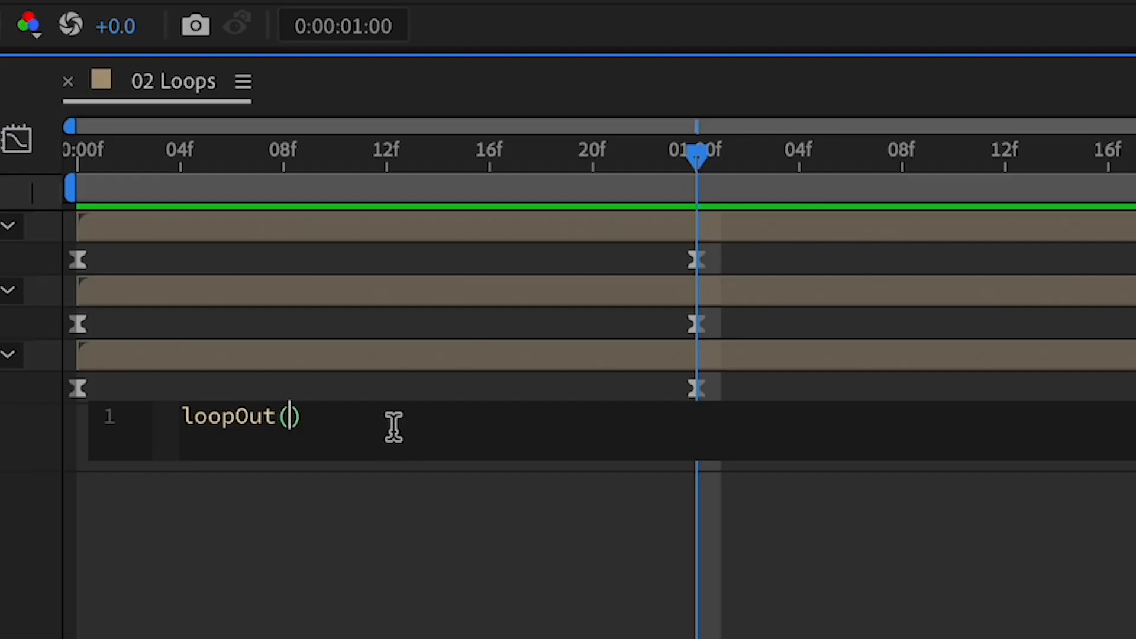
pyautogui.write('""')
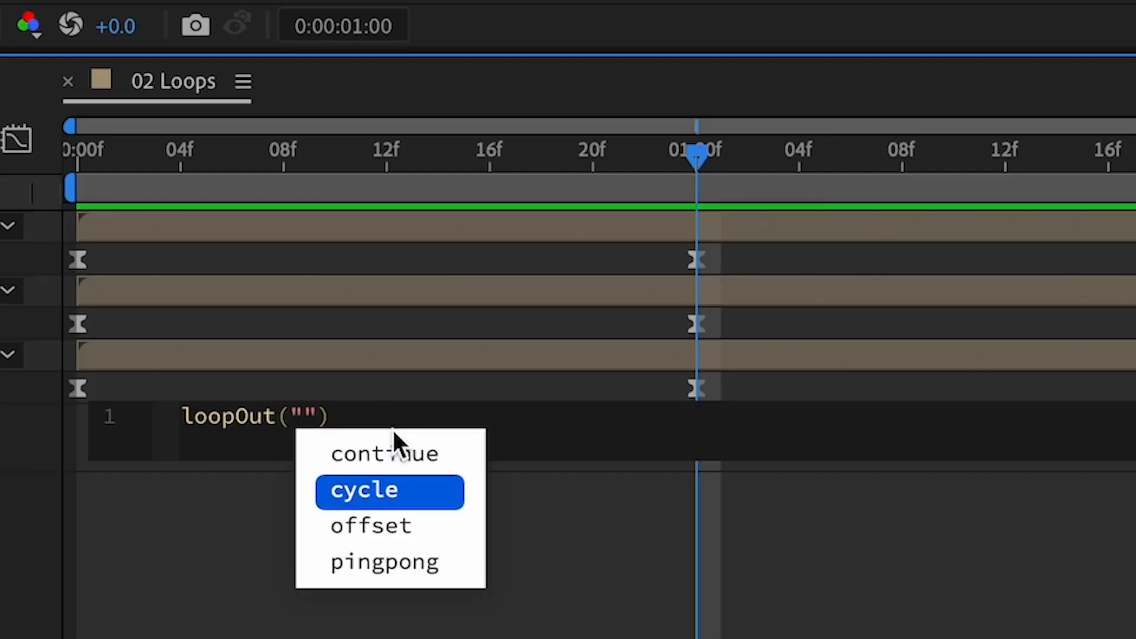
pyautogui.click(389, 491)
pyautogui.write('loopOut("")')
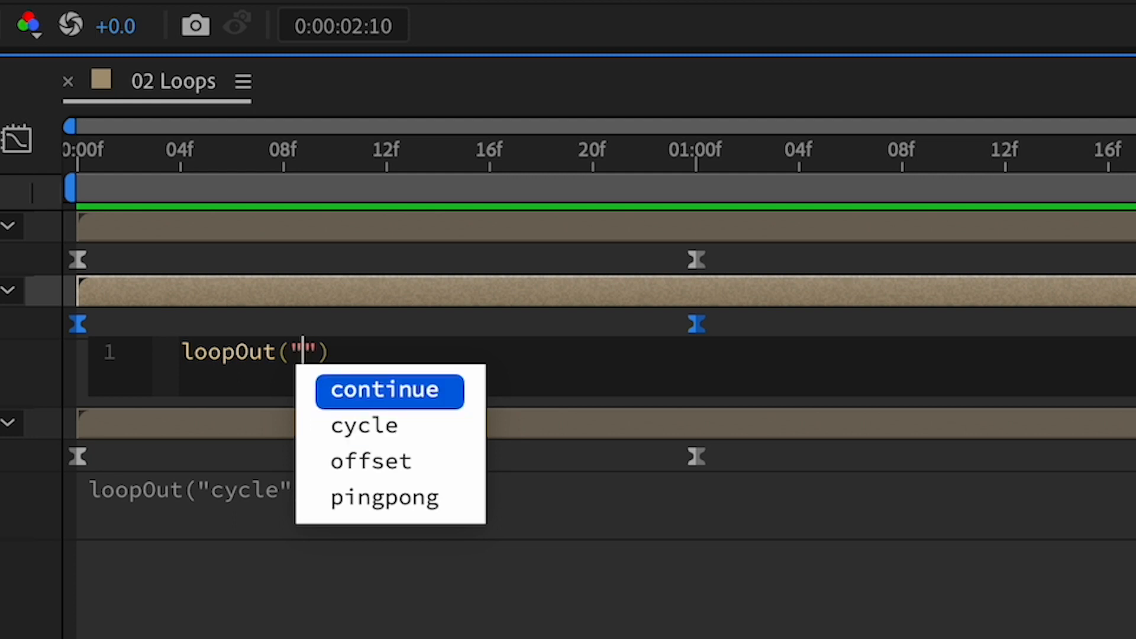
# Step: Set the Offset bauble's expression to loopOut("offset") and commit it
pyautogui.click(369, 460)
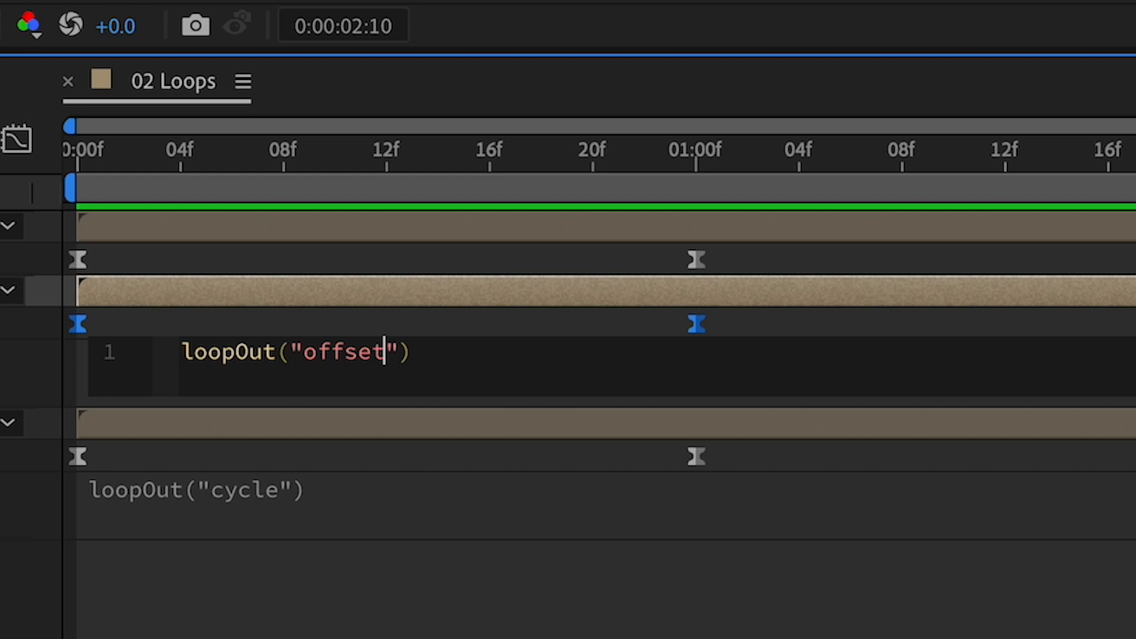
pyautogui.press('Enter')
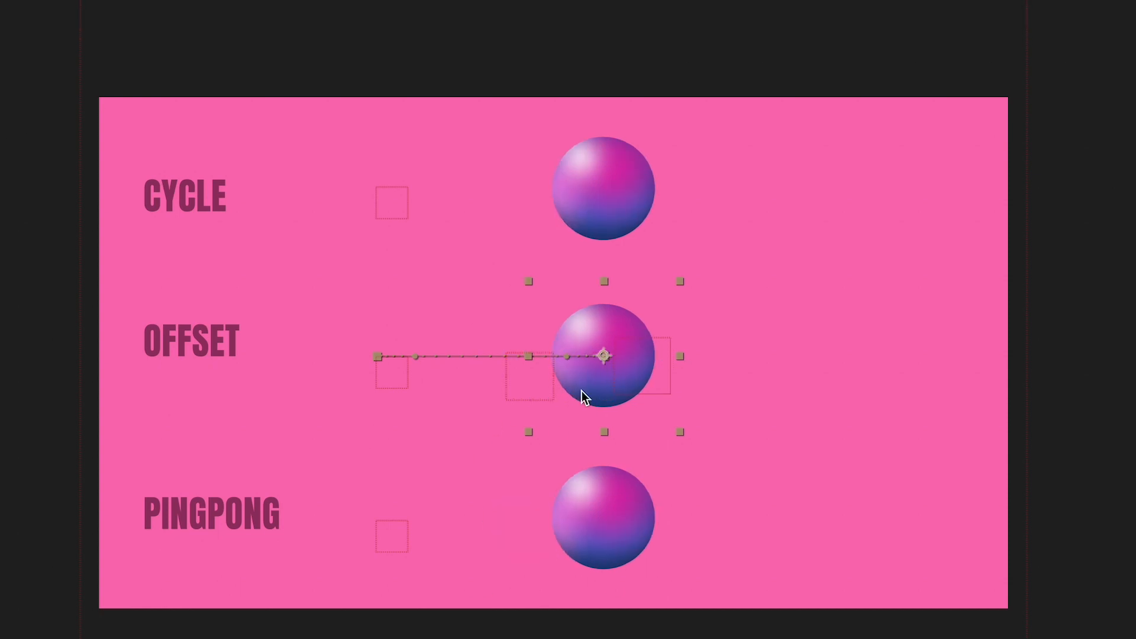
pyautogui.moveTo(684, 363)
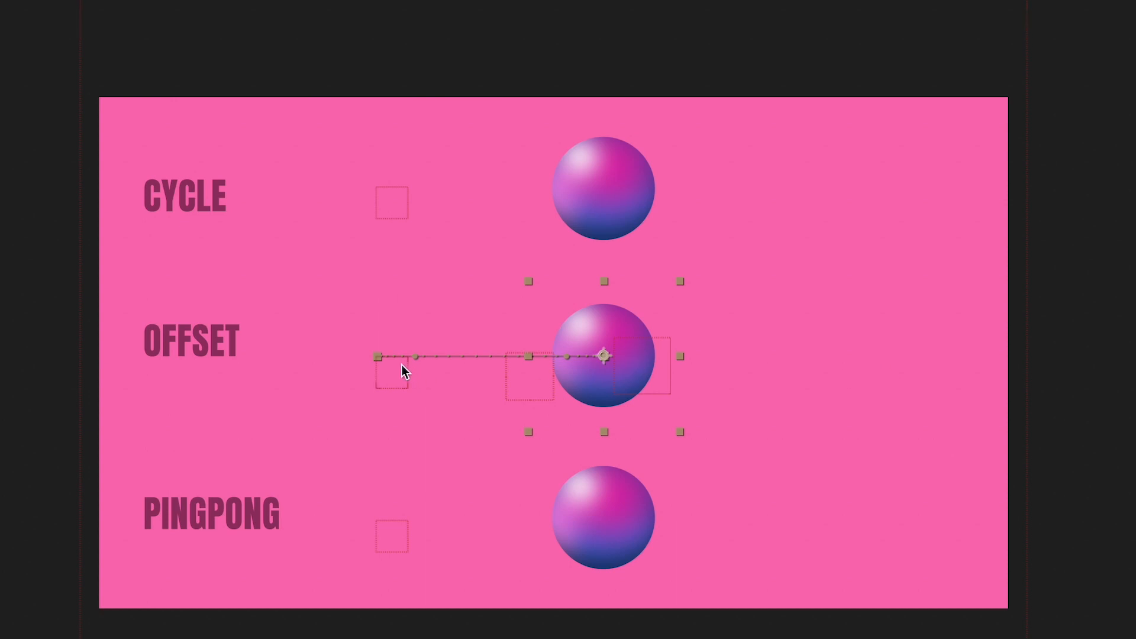
pyautogui.moveTo(603, 363)
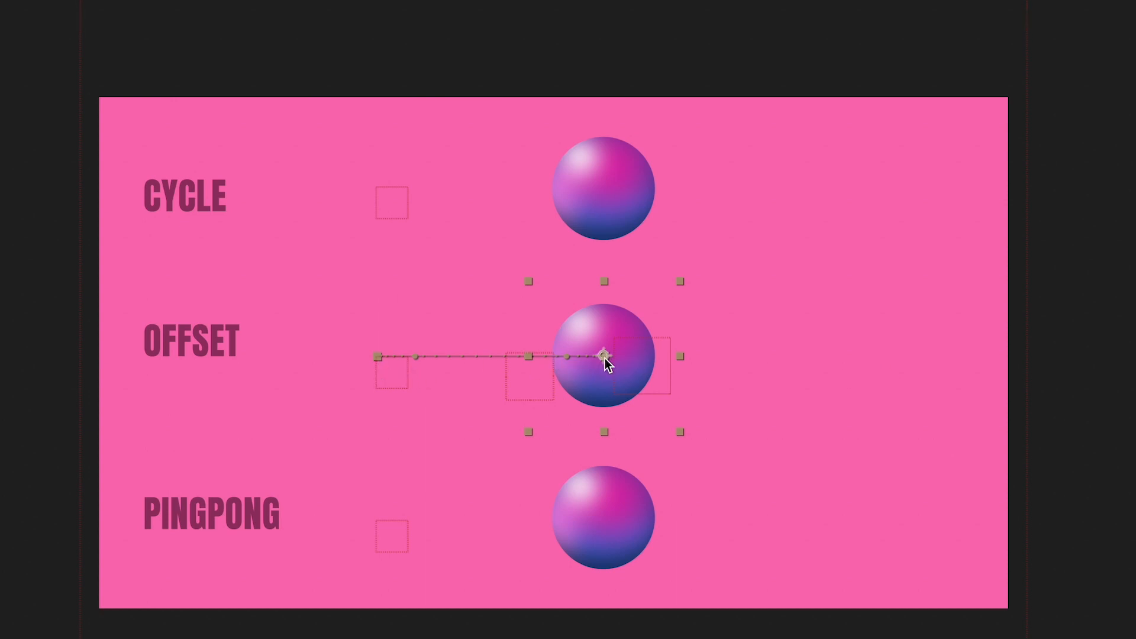
pyautogui.moveTo(900, 390)
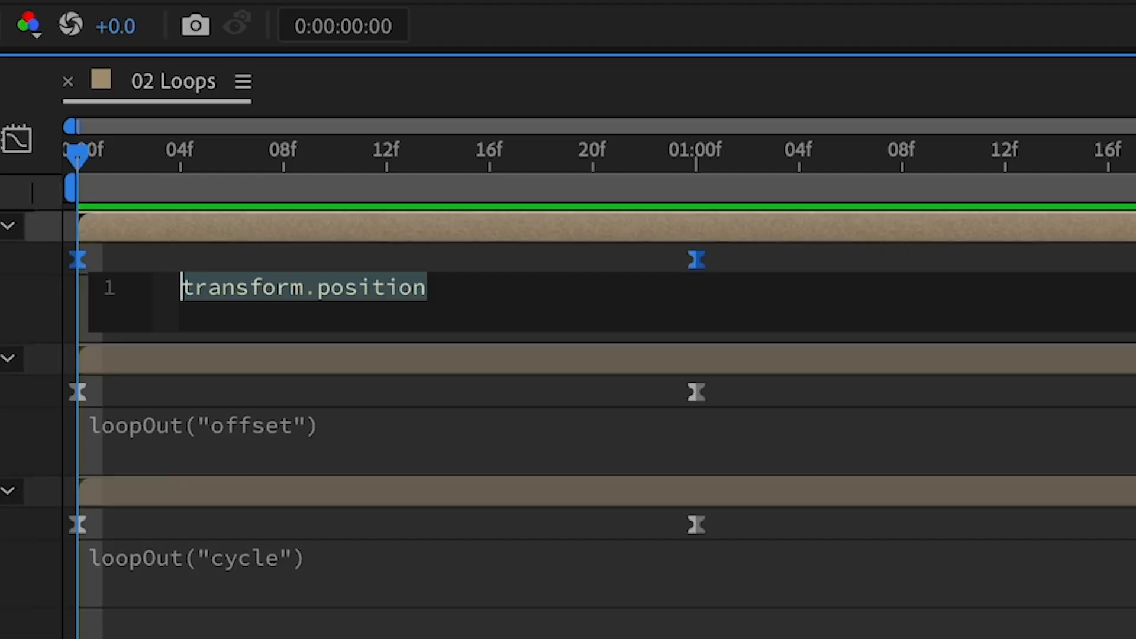
# Step: Give the remaining bauble's Position a loopOut("pingpong") expression
pyautogui.write('loopOut(')
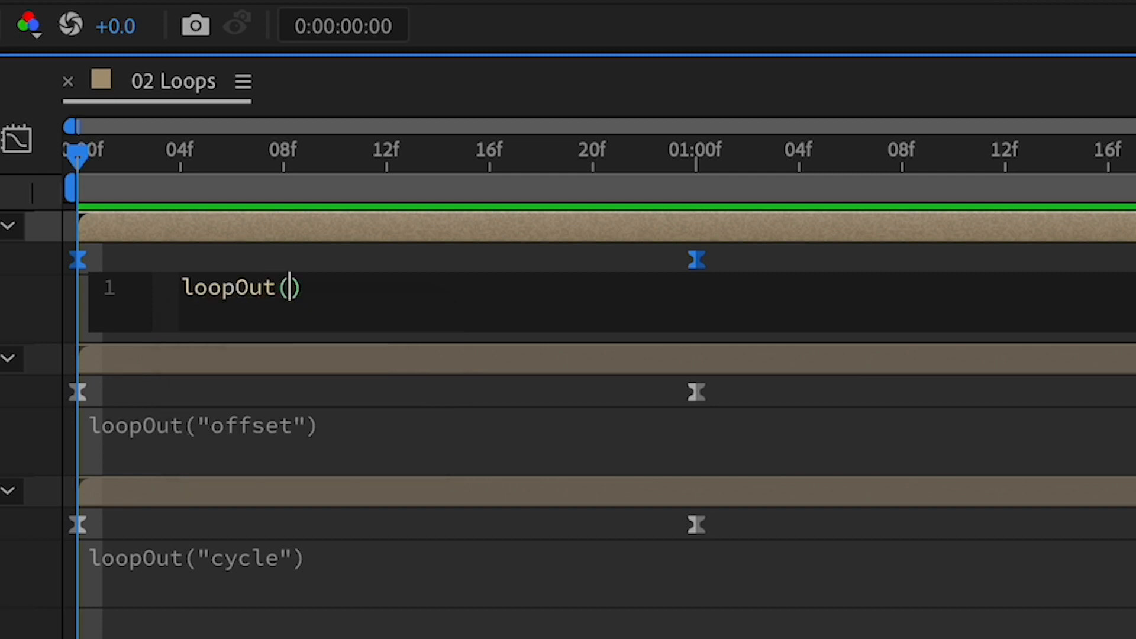
pyautogui.write('""')
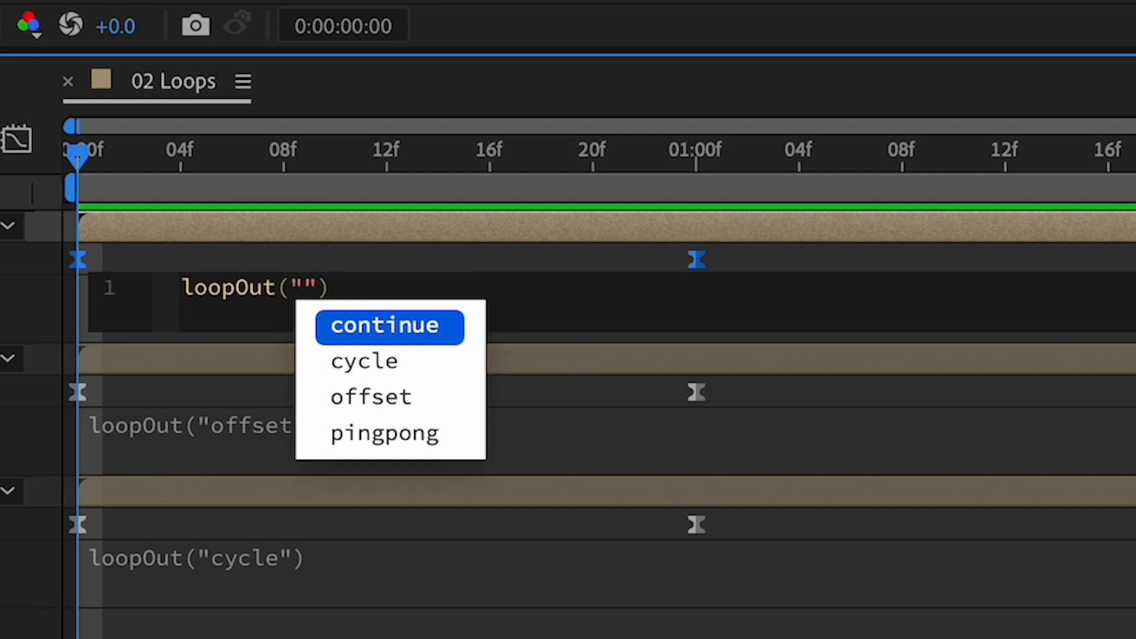
pyautogui.click(384, 434)
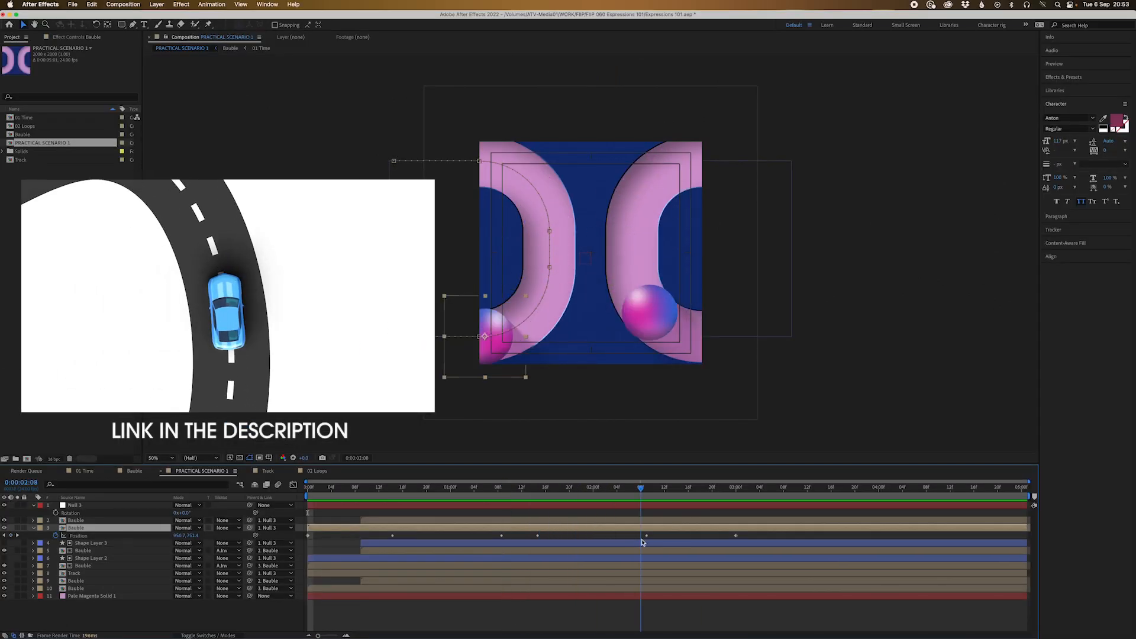
# Step: Bring up PRACTICAL SCENARIO 1 and select the bauble keyframed around the pink track
pyautogui.click(420, 488)
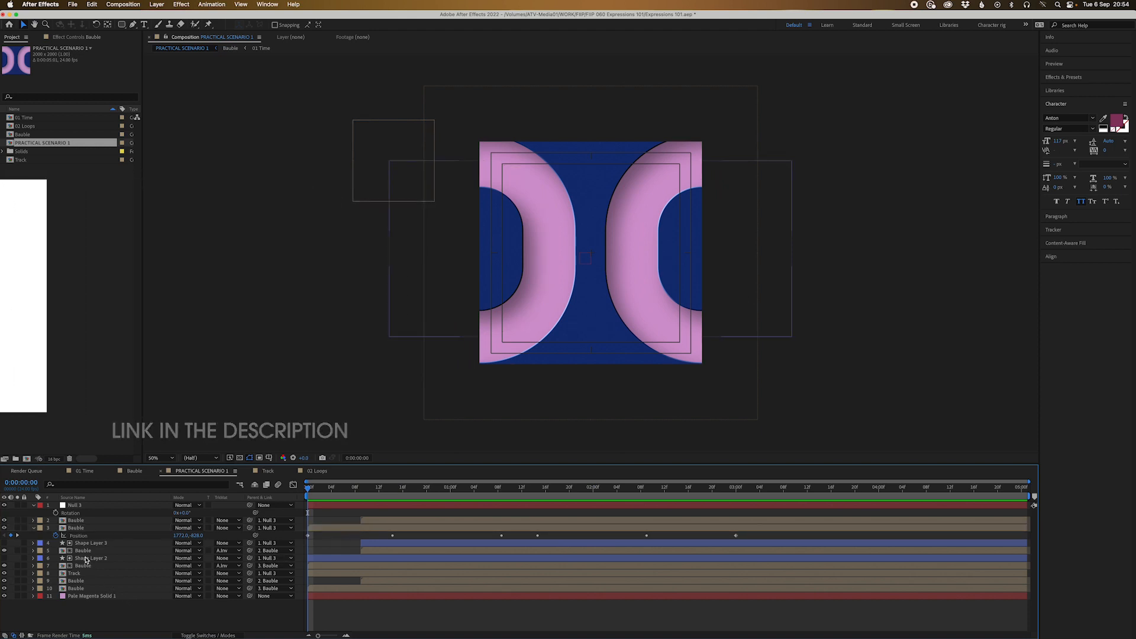
pyautogui.click(76, 528)
pyautogui.write('loop')
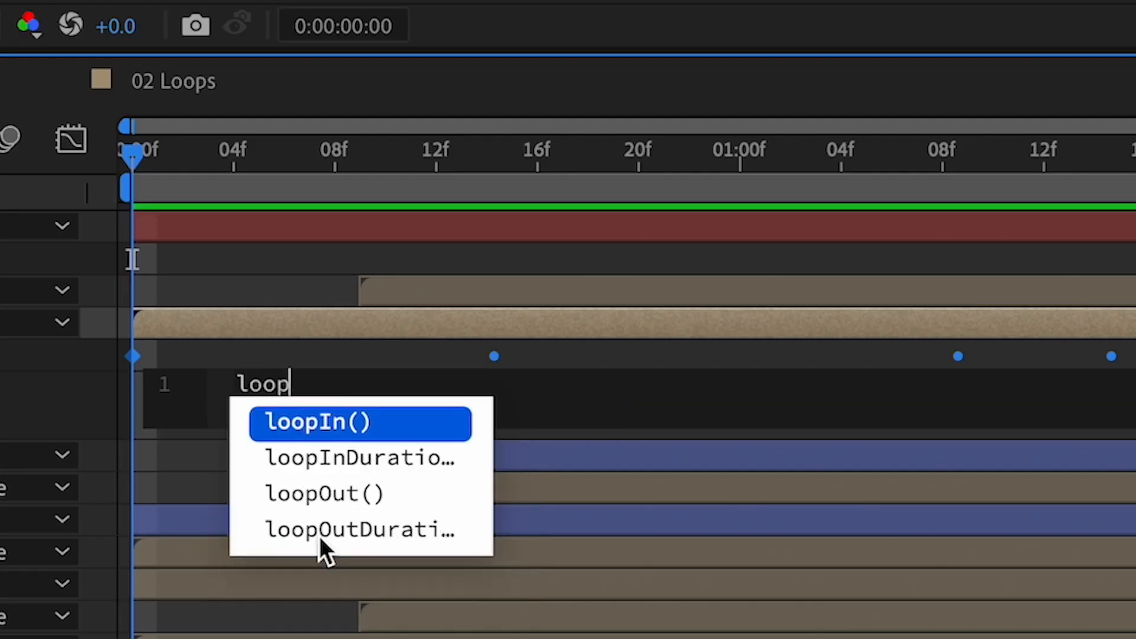
# Step: Set the bauble's Position to loopOut("cycle") and preview it repeating the track
pyautogui.click(323, 493)
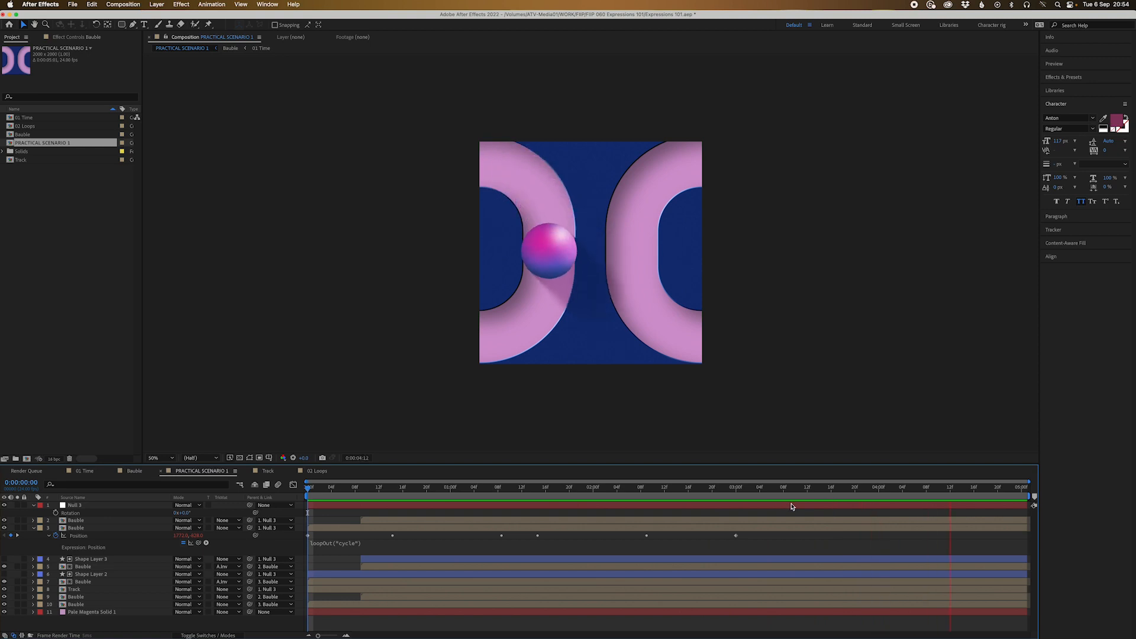
pyautogui.click(364, 487)
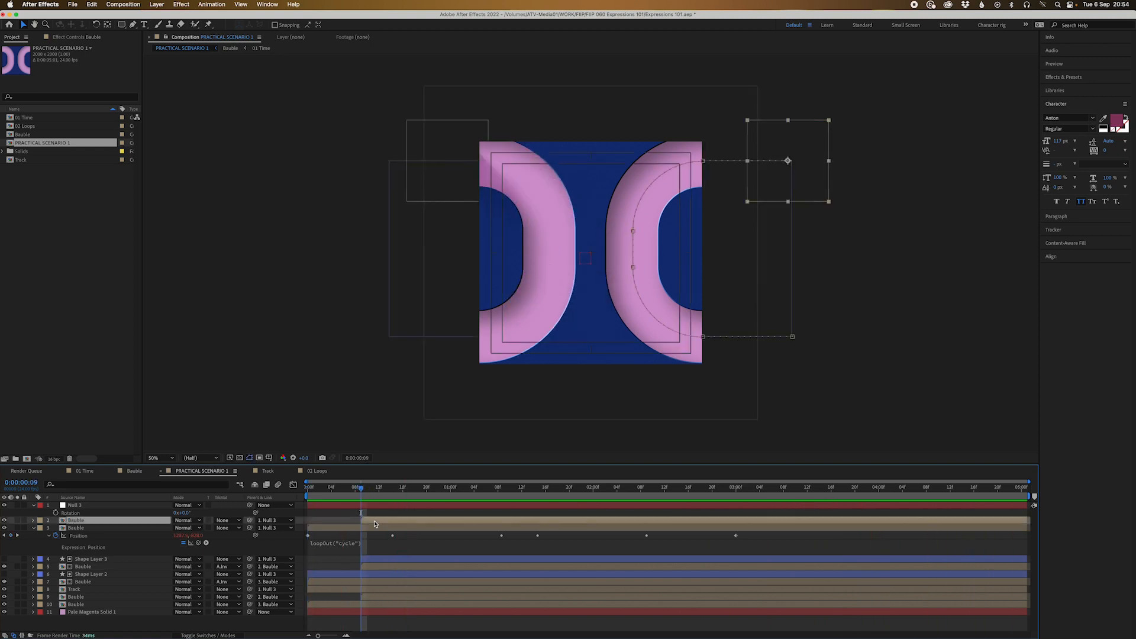
# Step: Duplicate the bauble and change the copy's expression to loopOut("pingpong")
pyautogui.click(32, 520)
pyautogui.write('loopOut("pingpong")')
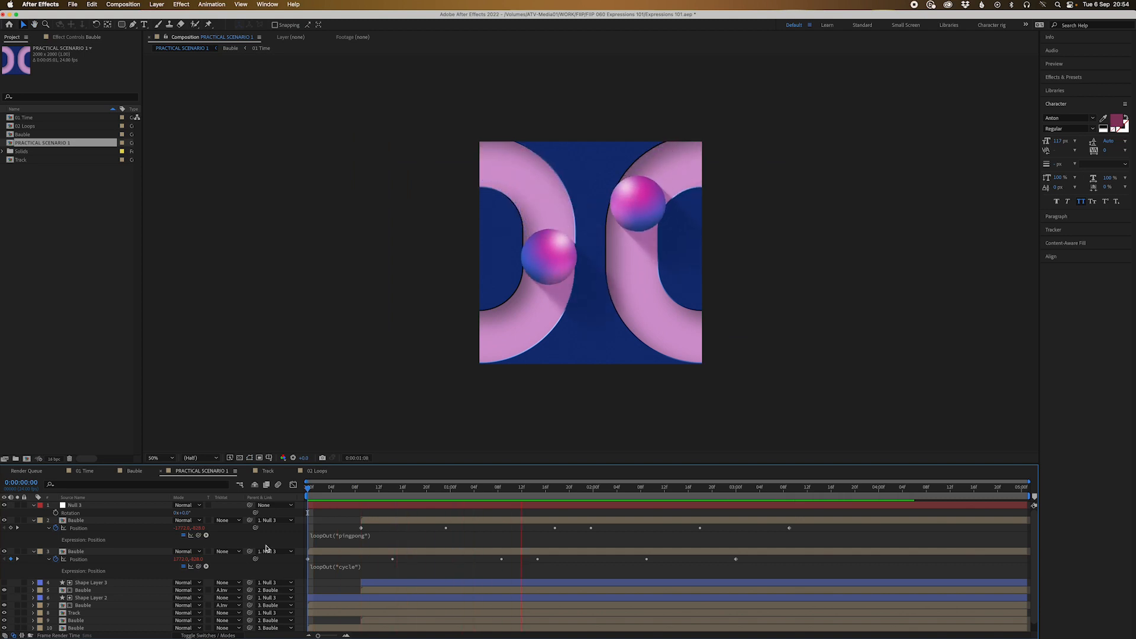
pyautogui.click(819, 488)
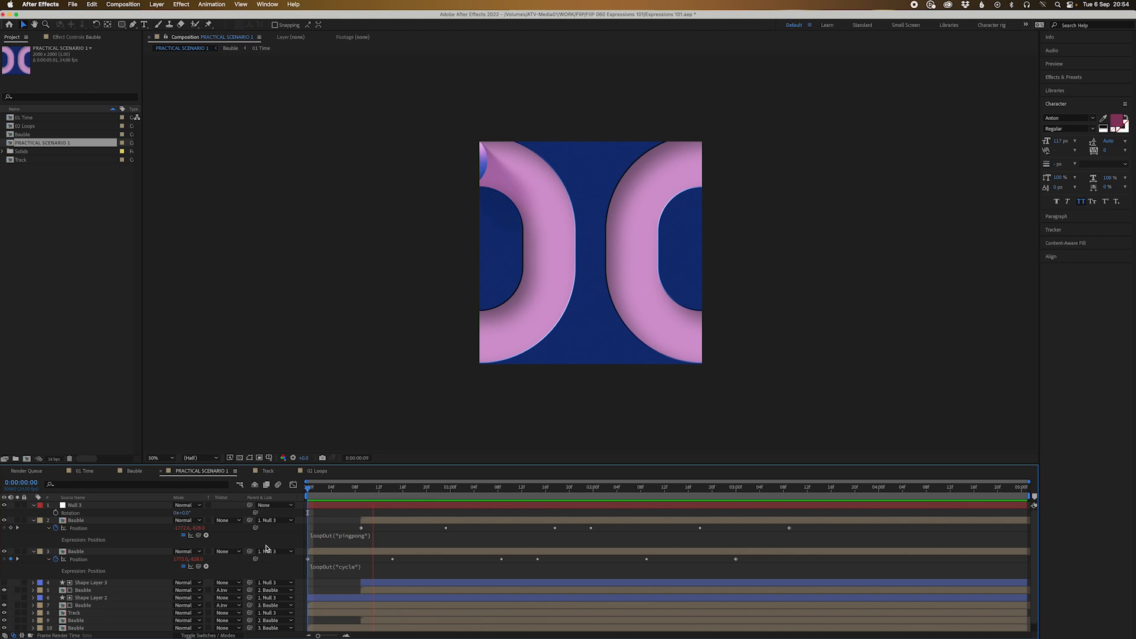
pyautogui.click(546, 490)
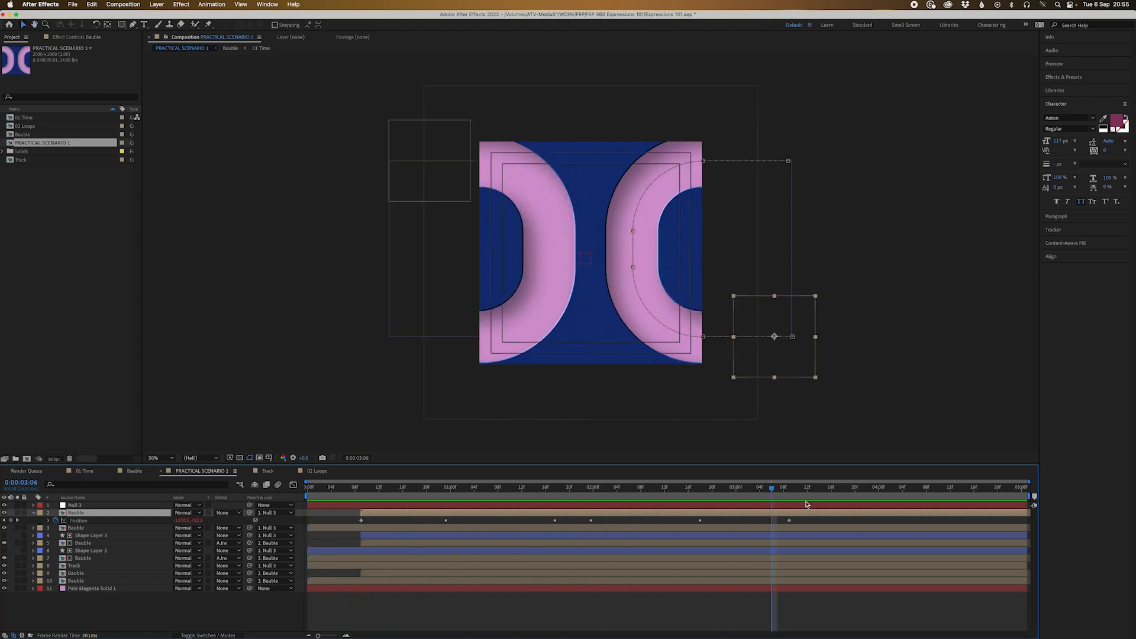
# Step: Set the comp Duration to 0:00:10:00 in Composition Settings and confirm
pyautogui.click(304, 488)
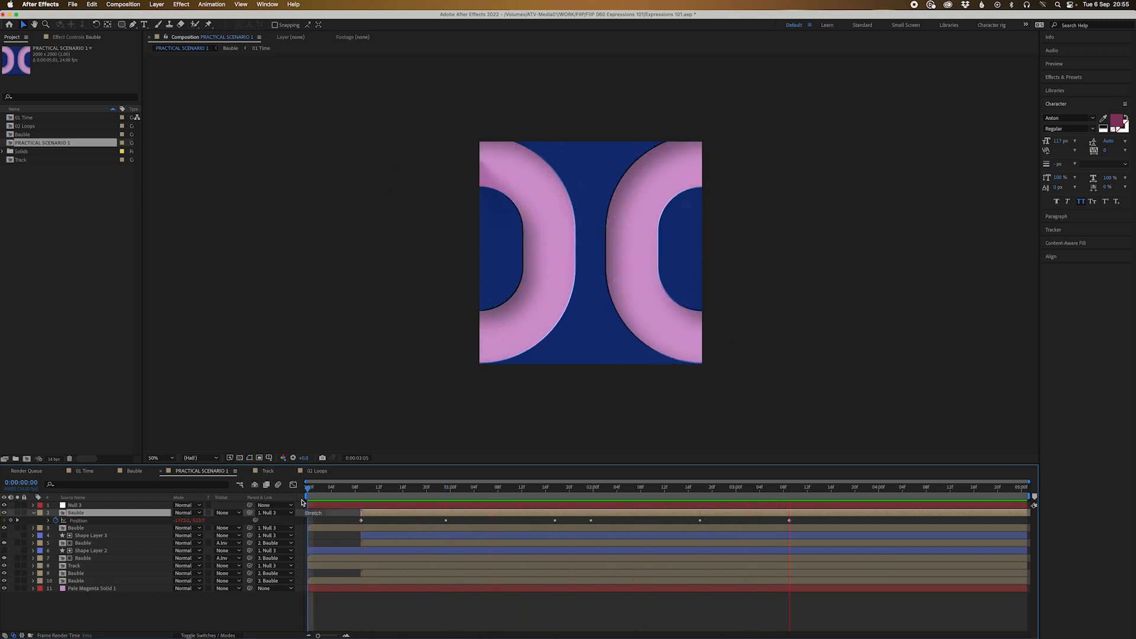
pyautogui.click(921, 502)
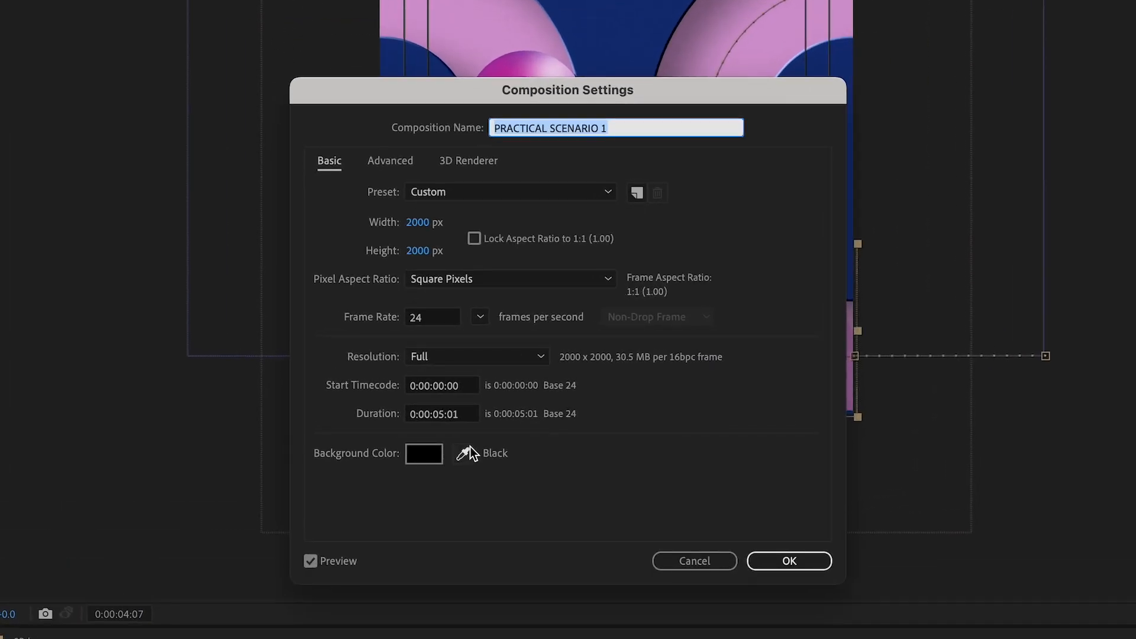
pyautogui.click(441, 414)
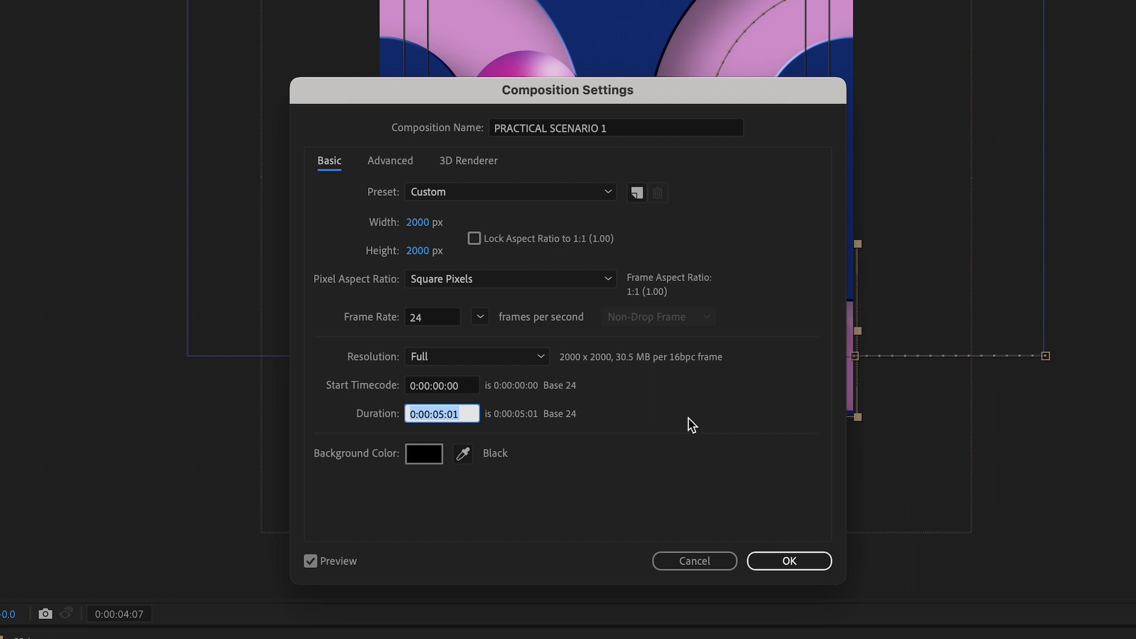
pyautogui.write('1000')
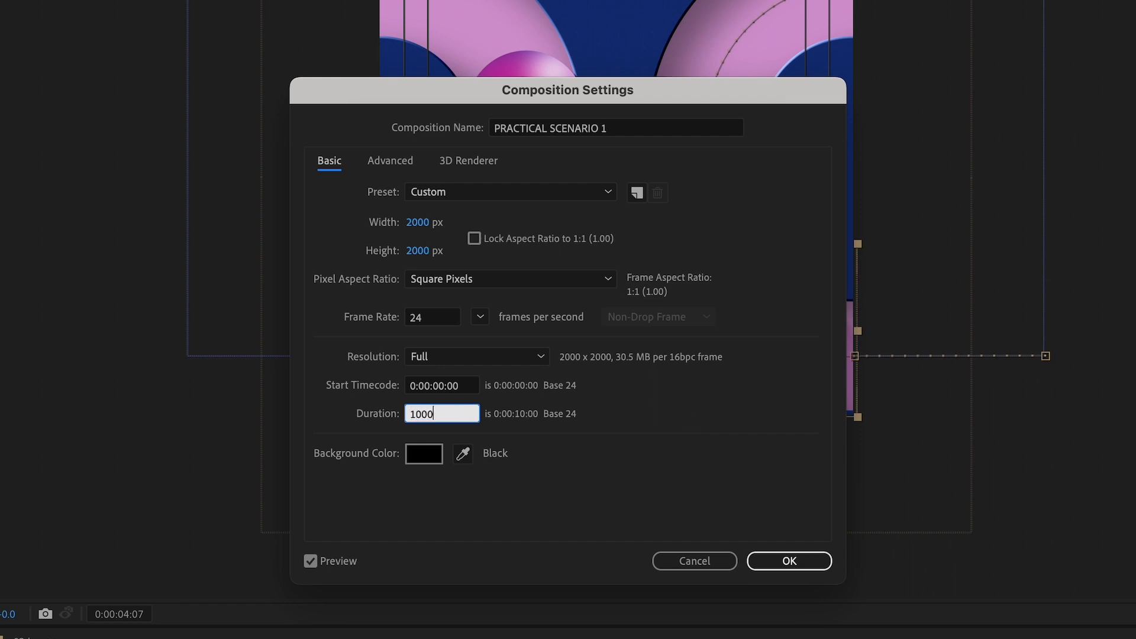
pyautogui.click(789, 561)
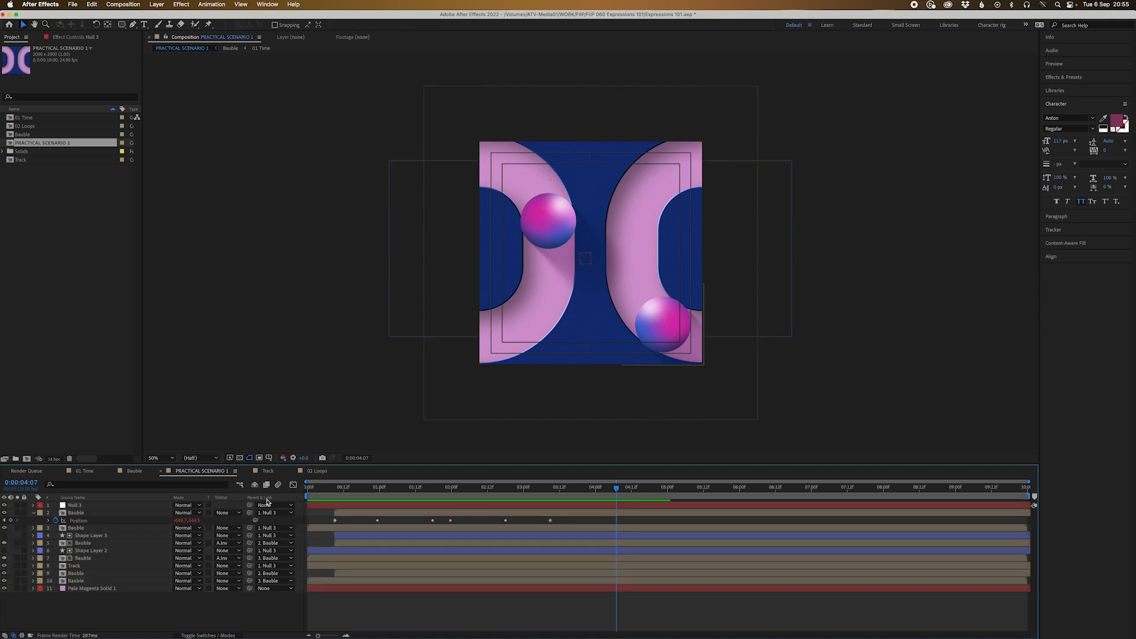
# Step: Switch to the 01 Time comp, scrub its animation and bring up Composition Settings
pyautogui.click(306, 487)
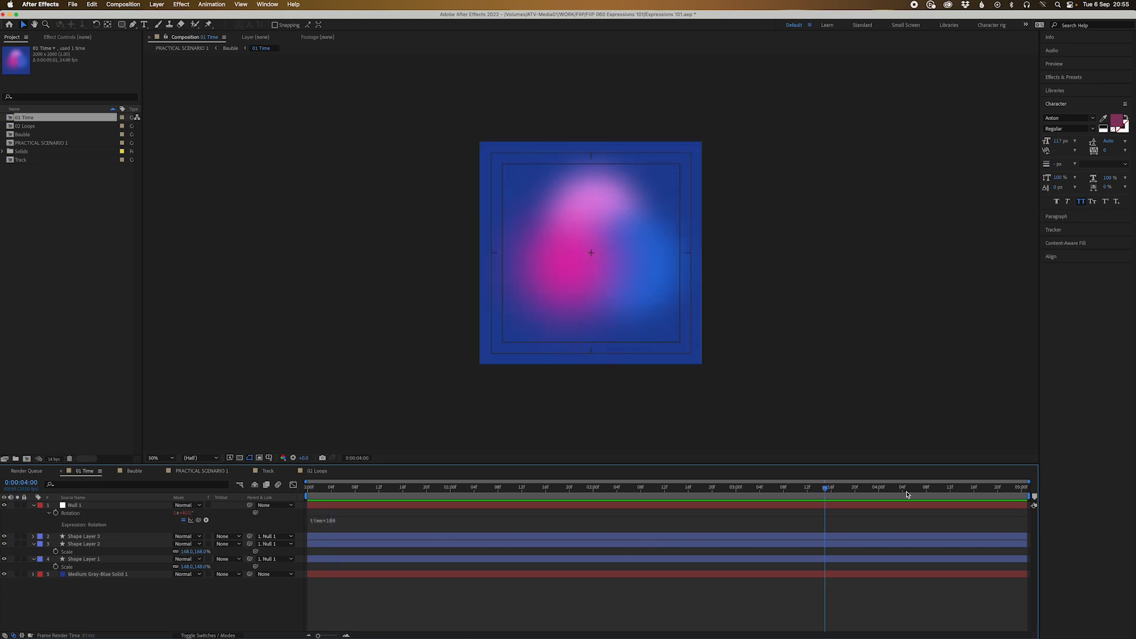
pyautogui.click(878, 499)
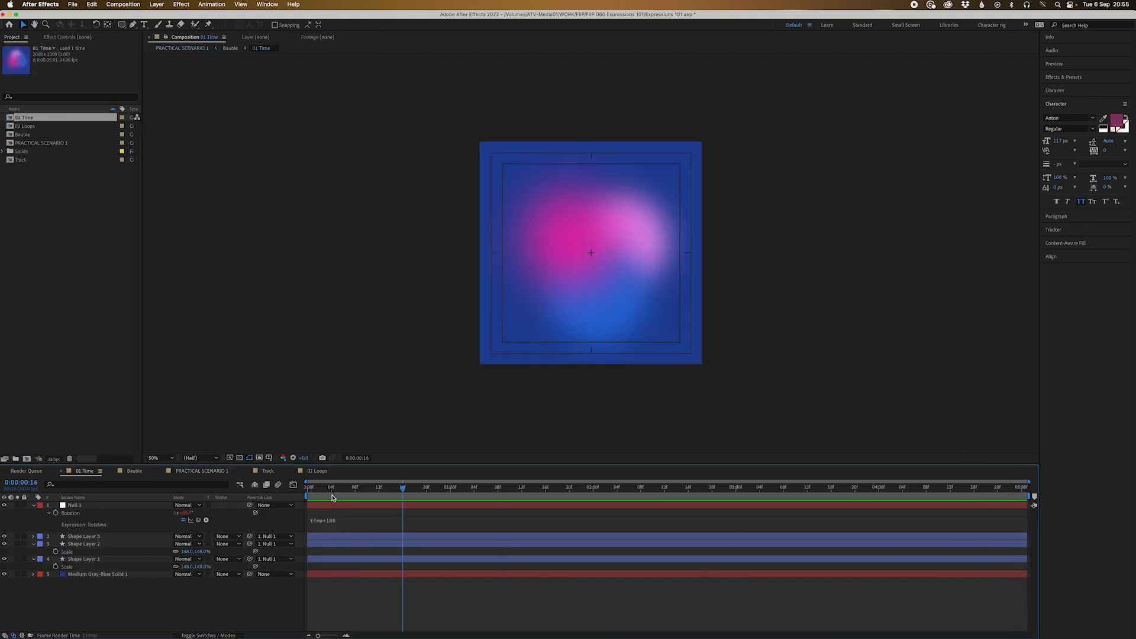
pyautogui.click(1026, 497)
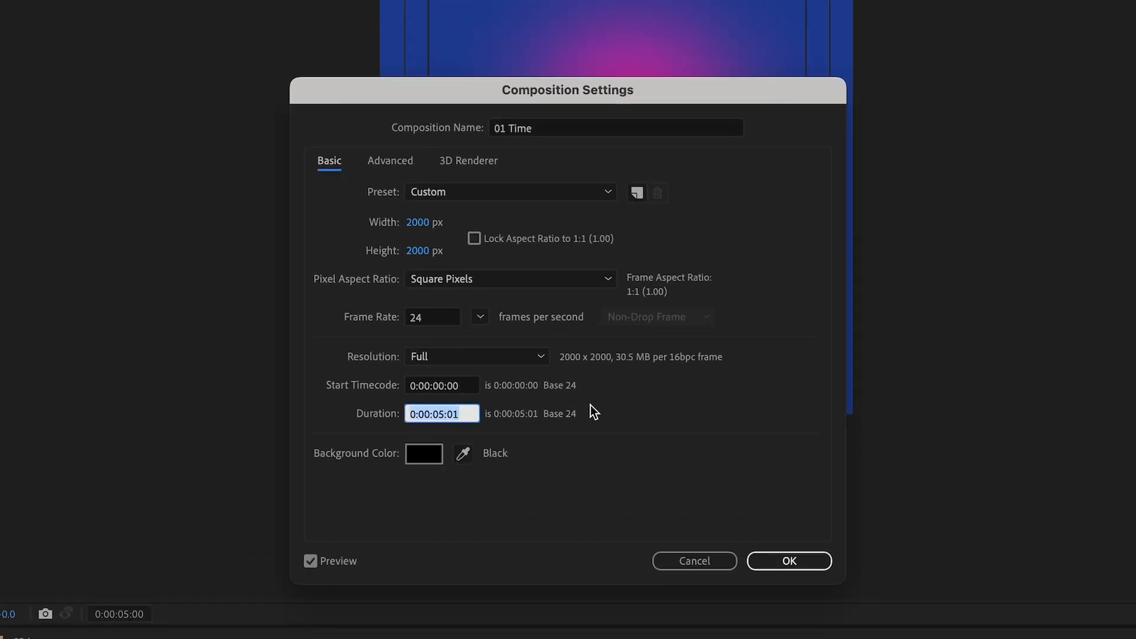
# Step: Confirm the 20-second duration for 01 Time, scrub it, then return to PRACTICAL SCENARIO 1
pyautogui.click(789, 561)
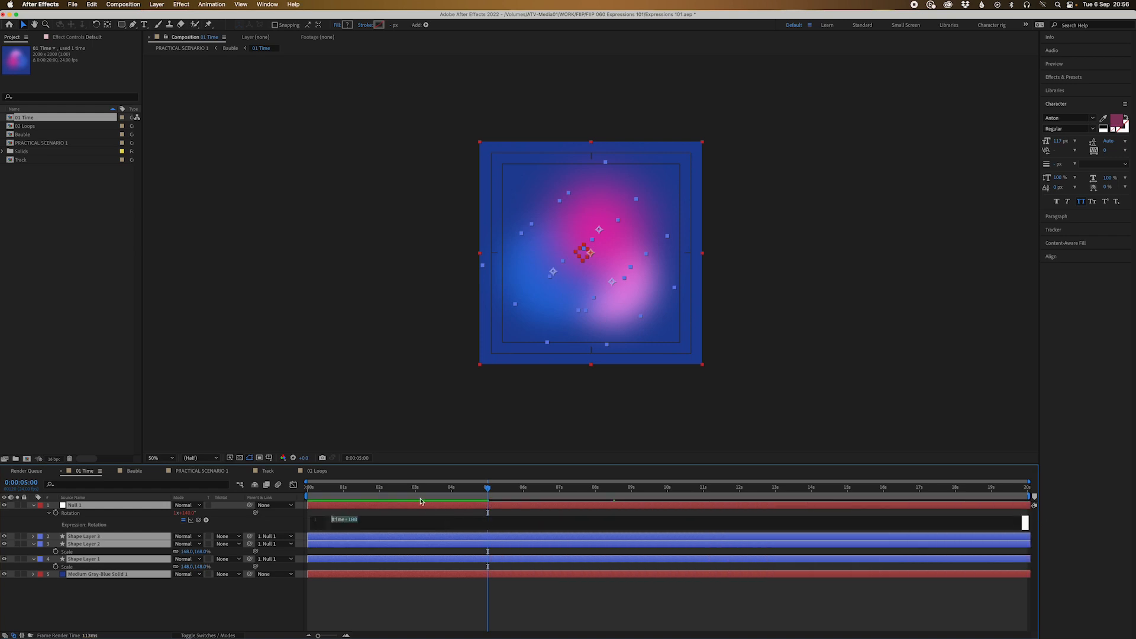
pyautogui.click(403, 488)
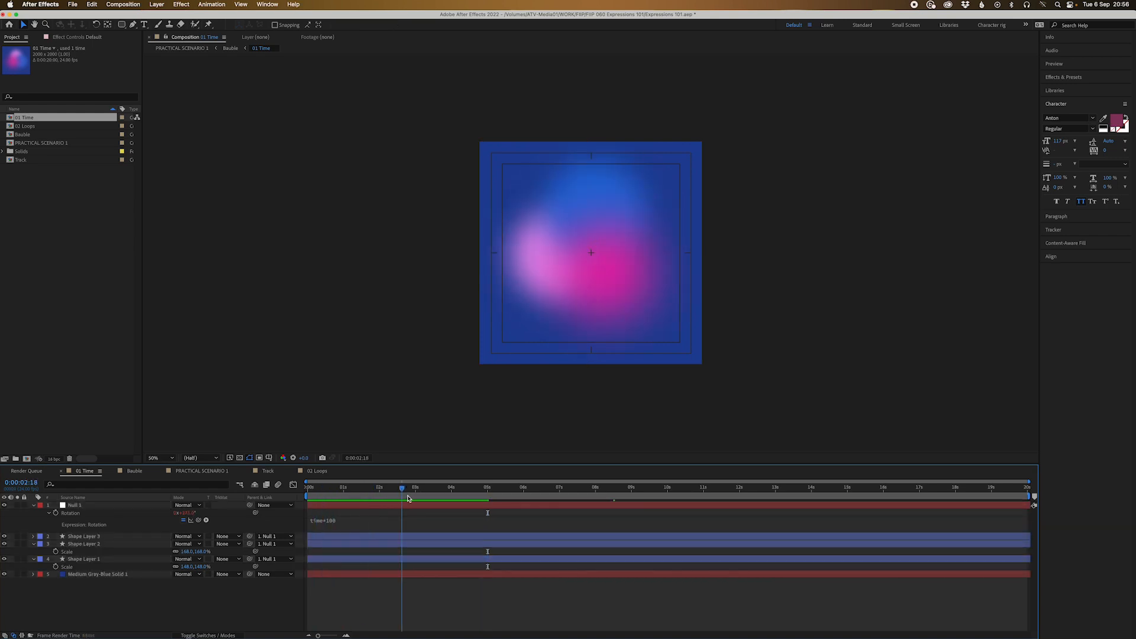
pyautogui.click(408, 488)
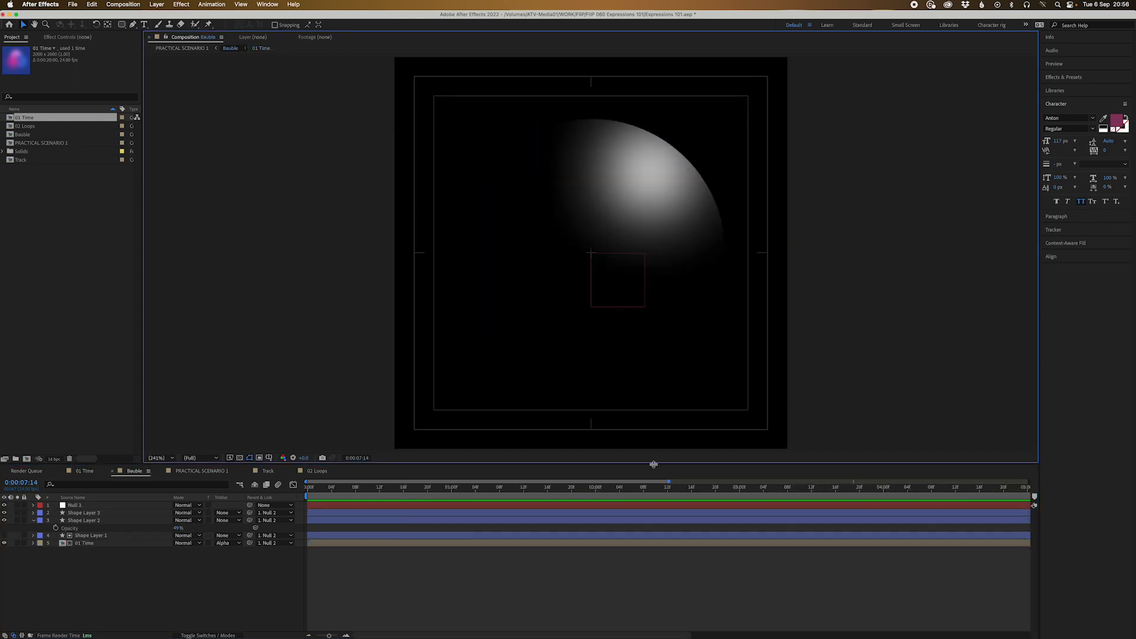
pyautogui.click(425, 499)
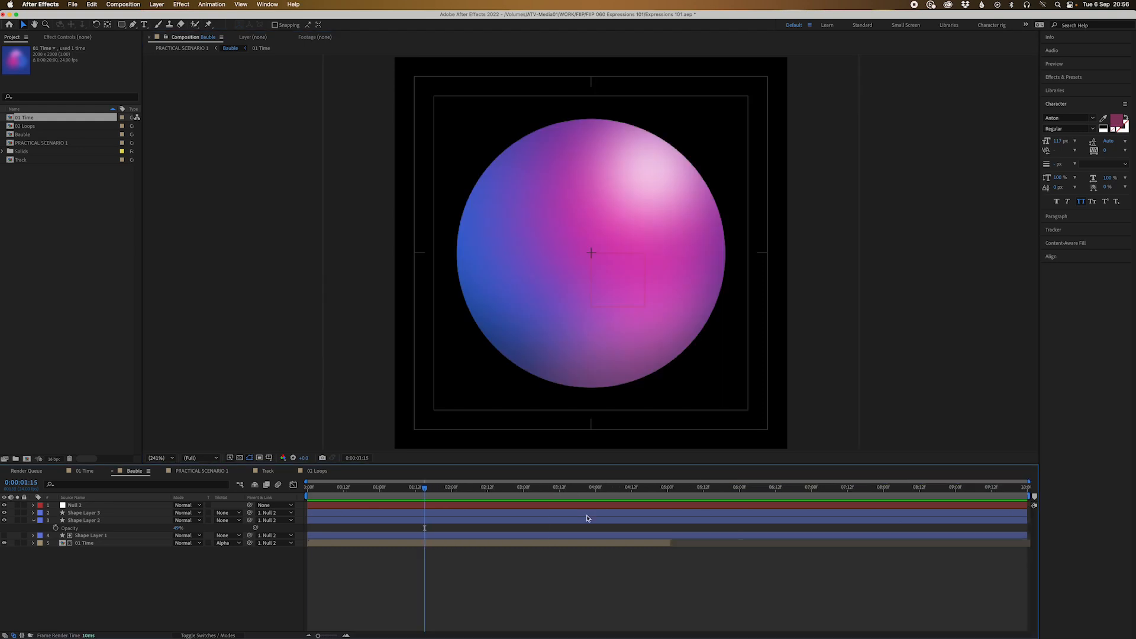
pyautogui.click(74, 542)
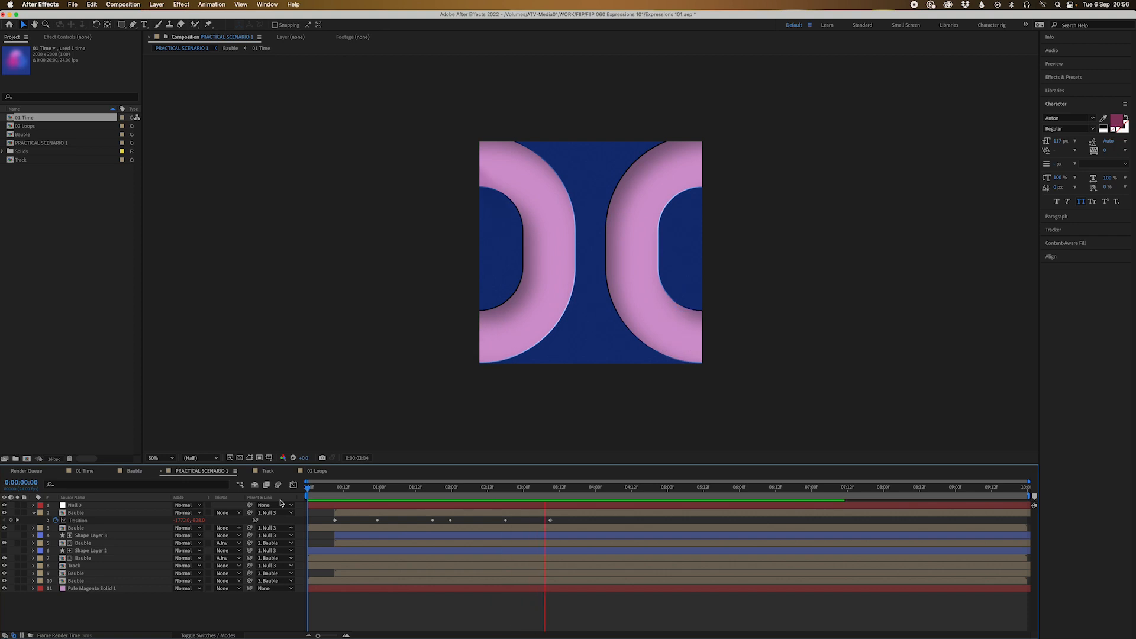
# Step: Give the top null's Rotation a time*50 expression so it spins continuously
pyautogui.click(346, 496)
pyautogui.write('time')
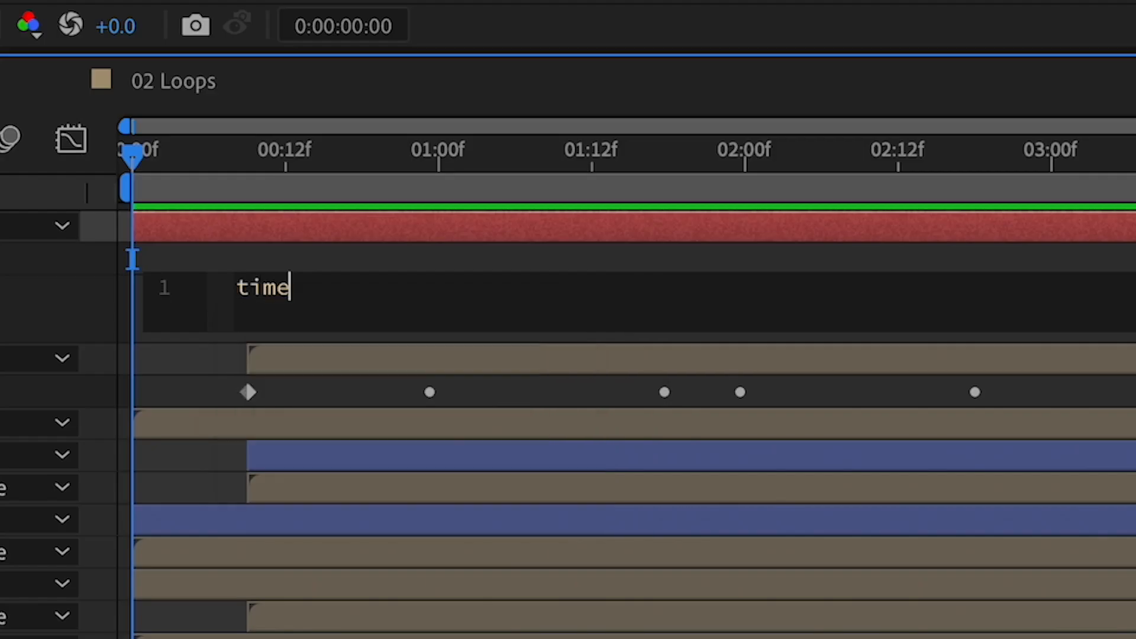
pyautogui.write('*50')
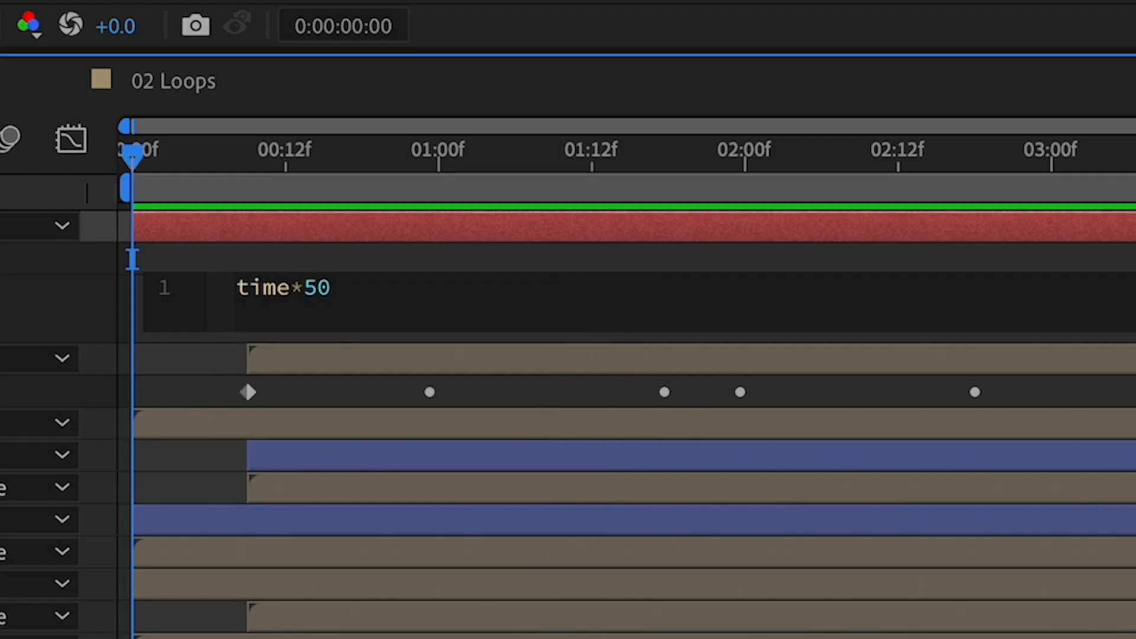